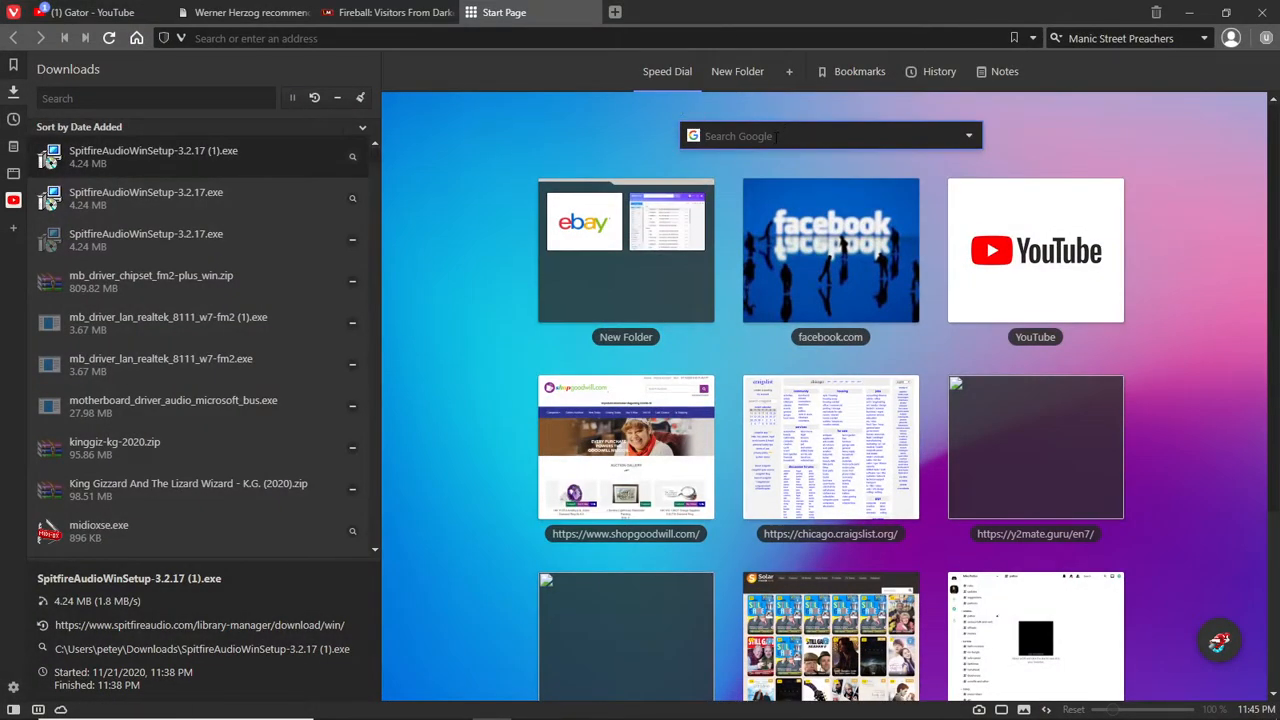
- Search Google for 'spitfire labs' and go to the Spitfire Audio LABS site
text(spit)
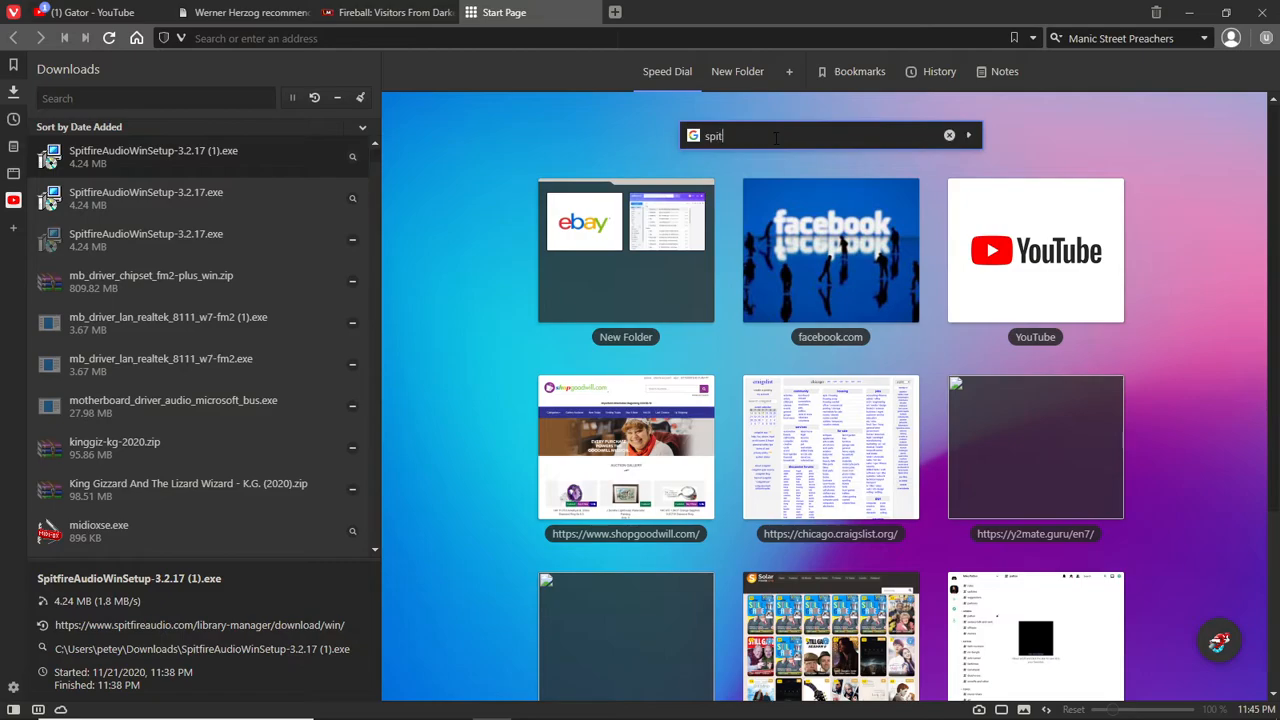
text(fire labs)
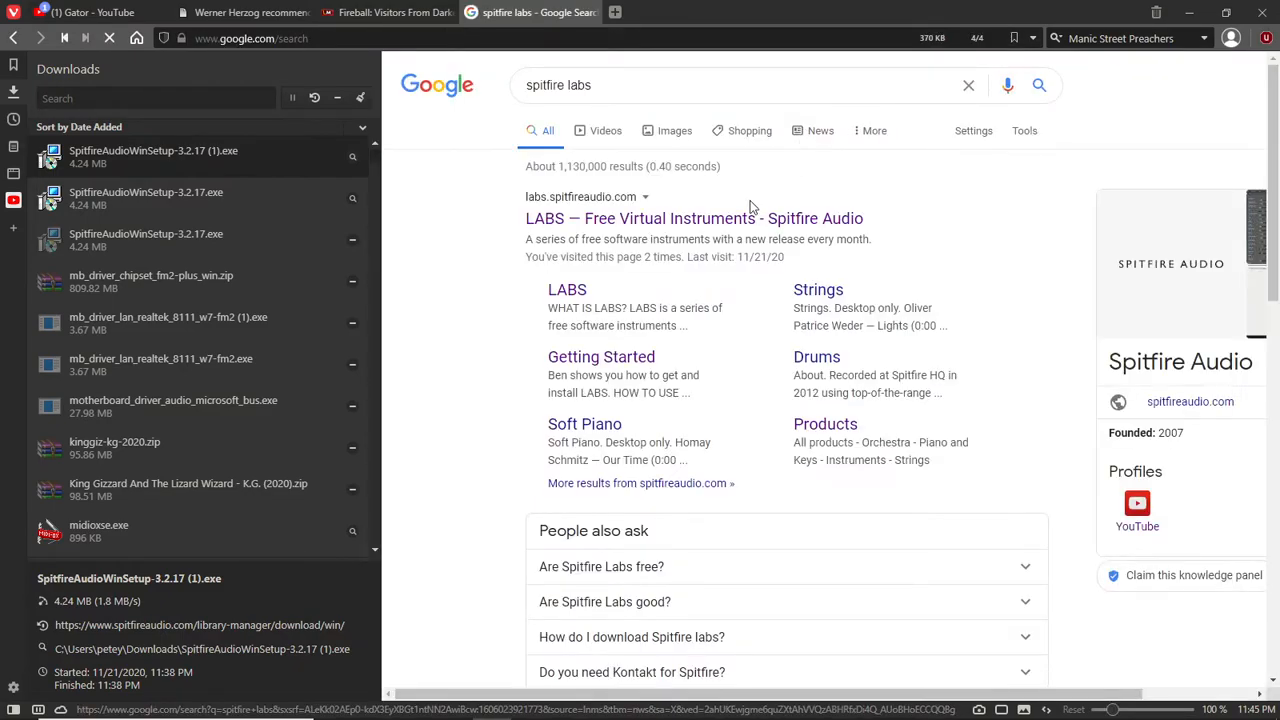
click(694, 218)
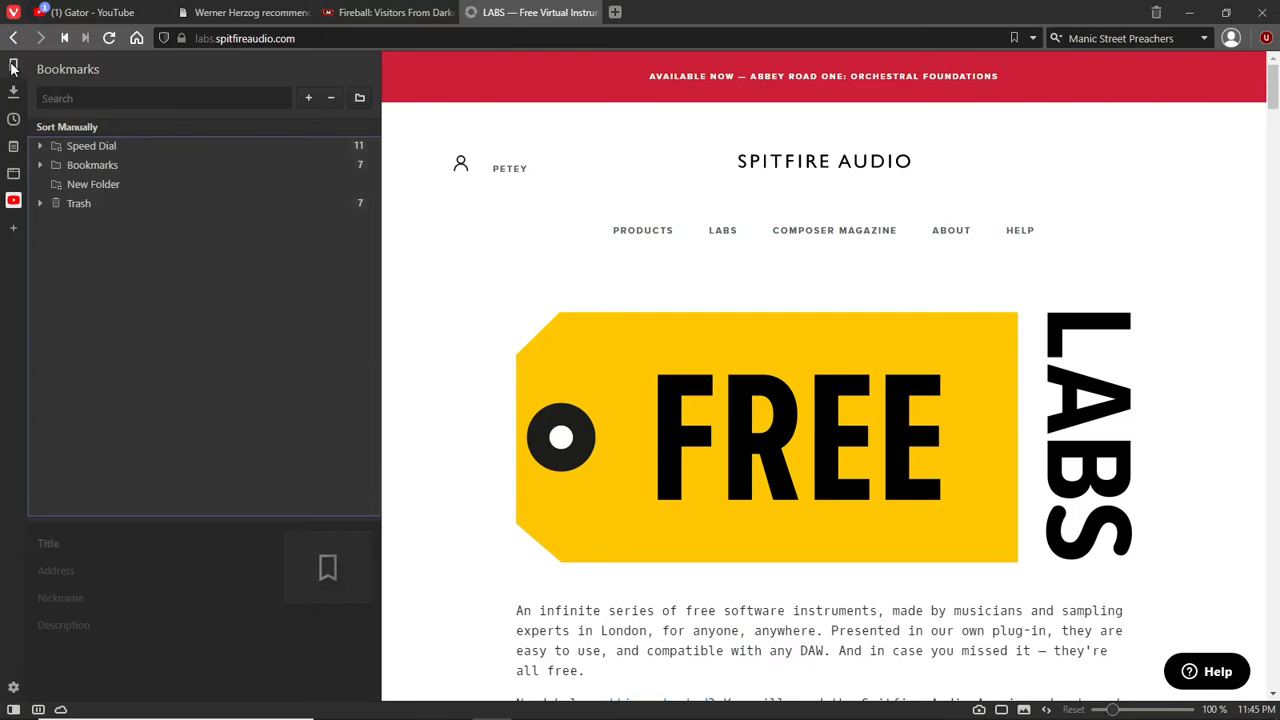
- Widen the LABS page and move down to the instrument list with Arctic Swells
click(14, 64)
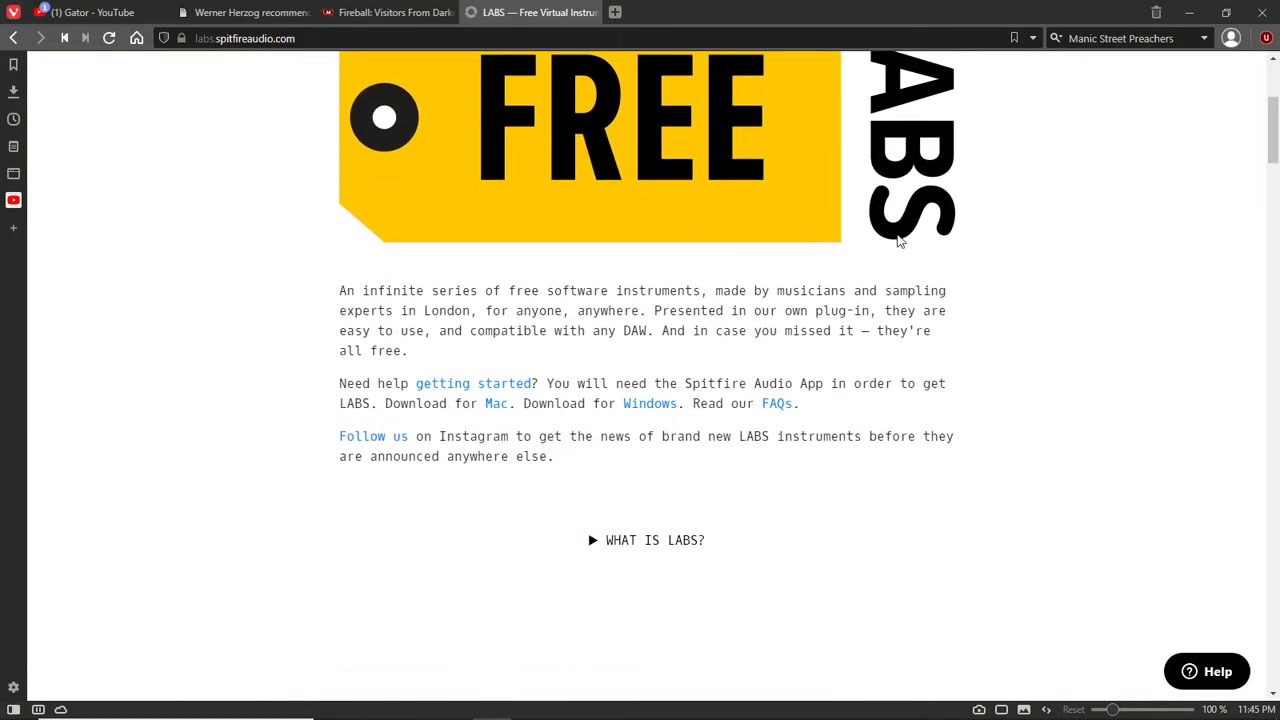
scroll(down, 3)
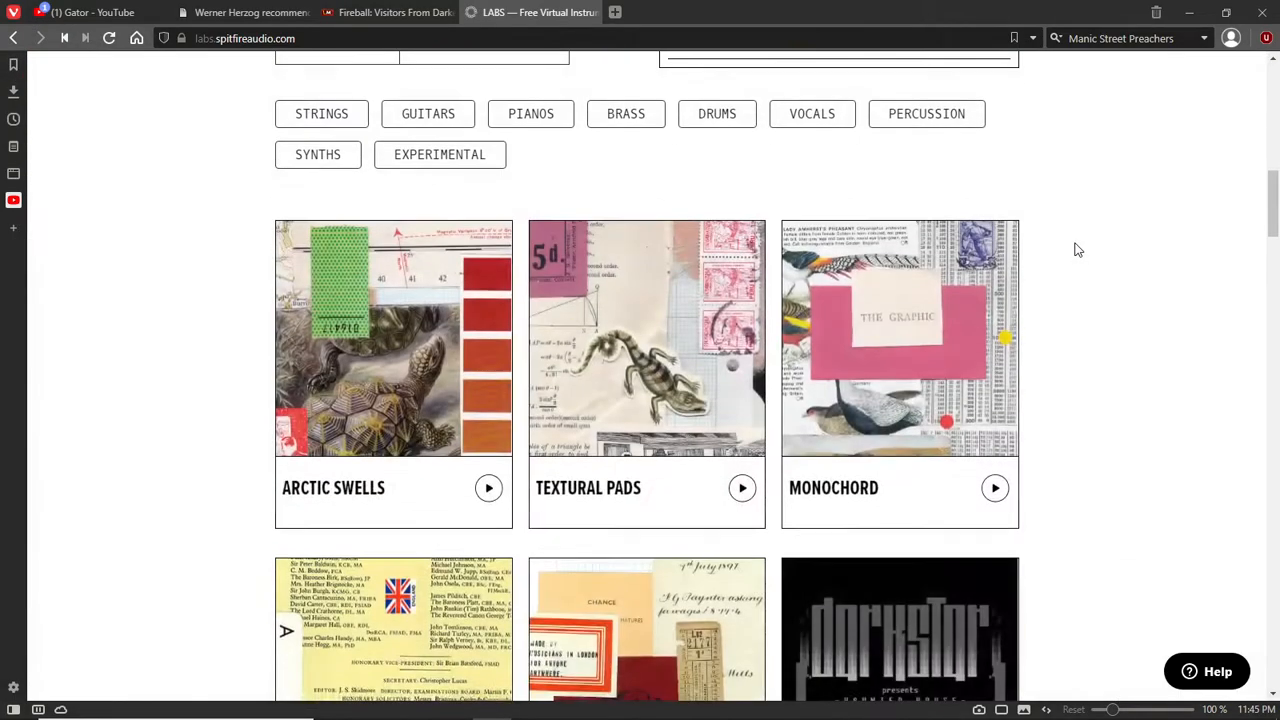
scroll(down, 3)
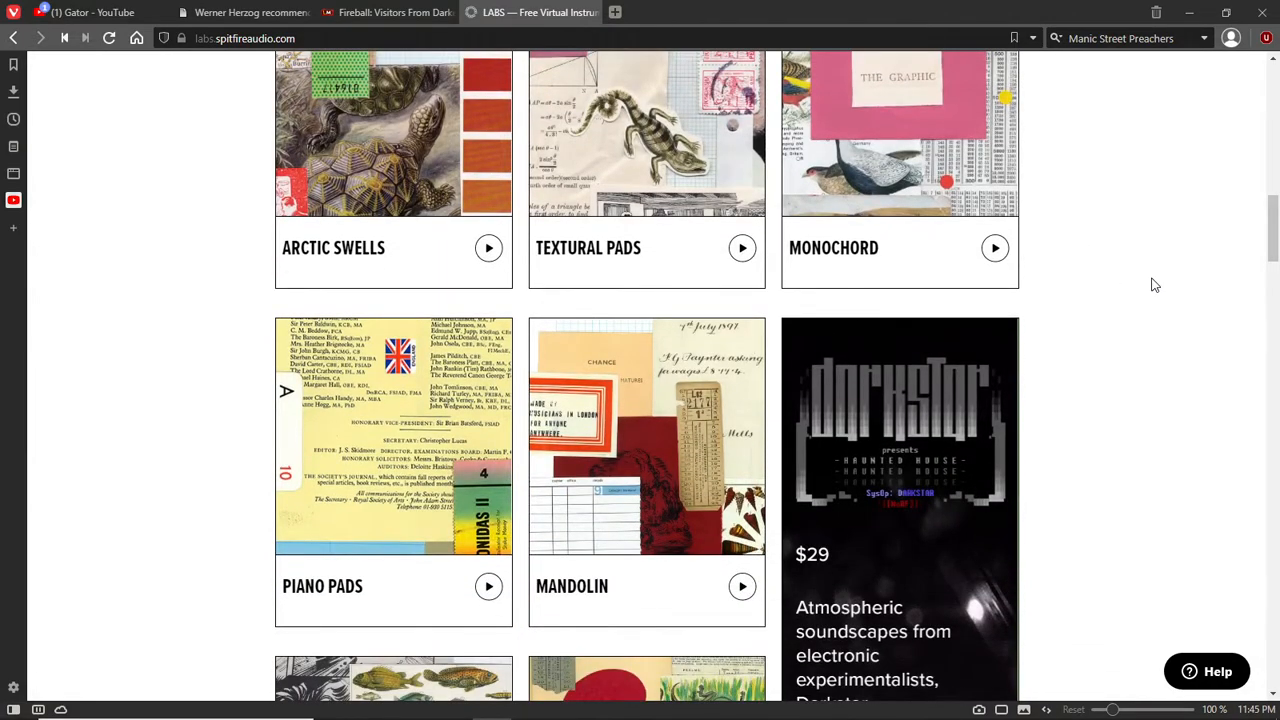
mouse_move(896, 144)
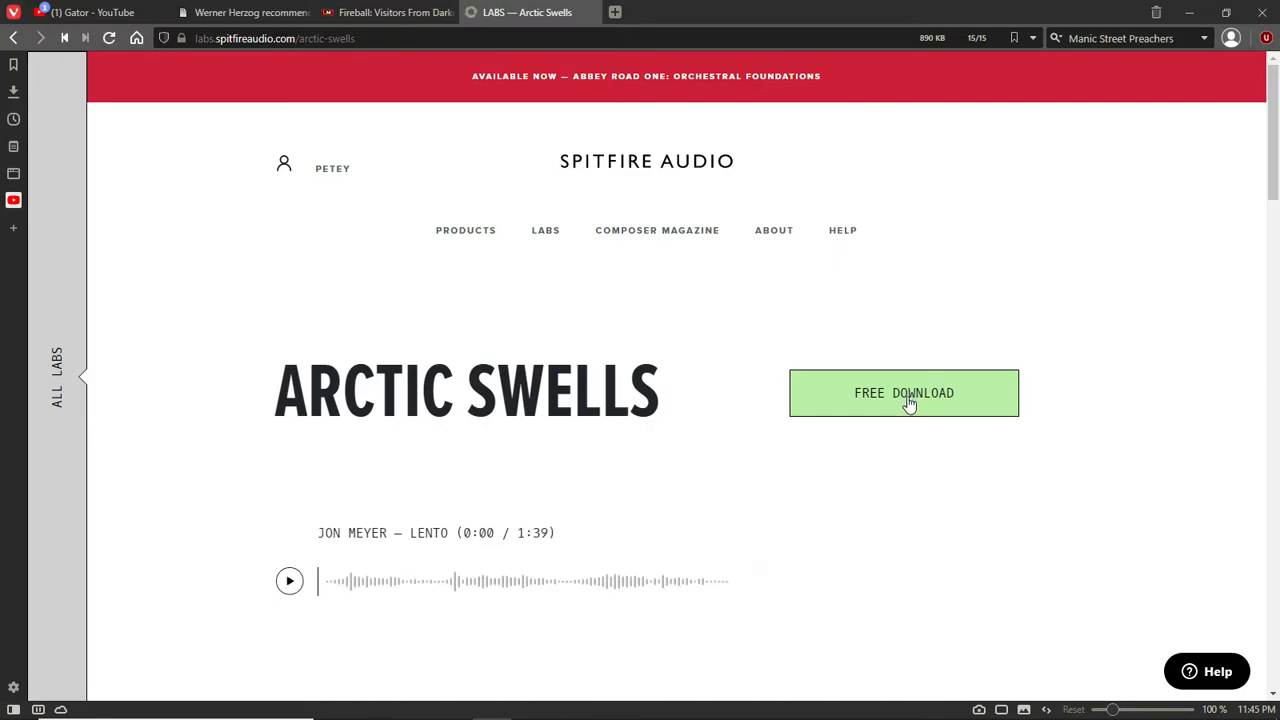
- Start the free Arctic Swells download as an Entire Library reinstall and check the Downloading page
click(904, 392)
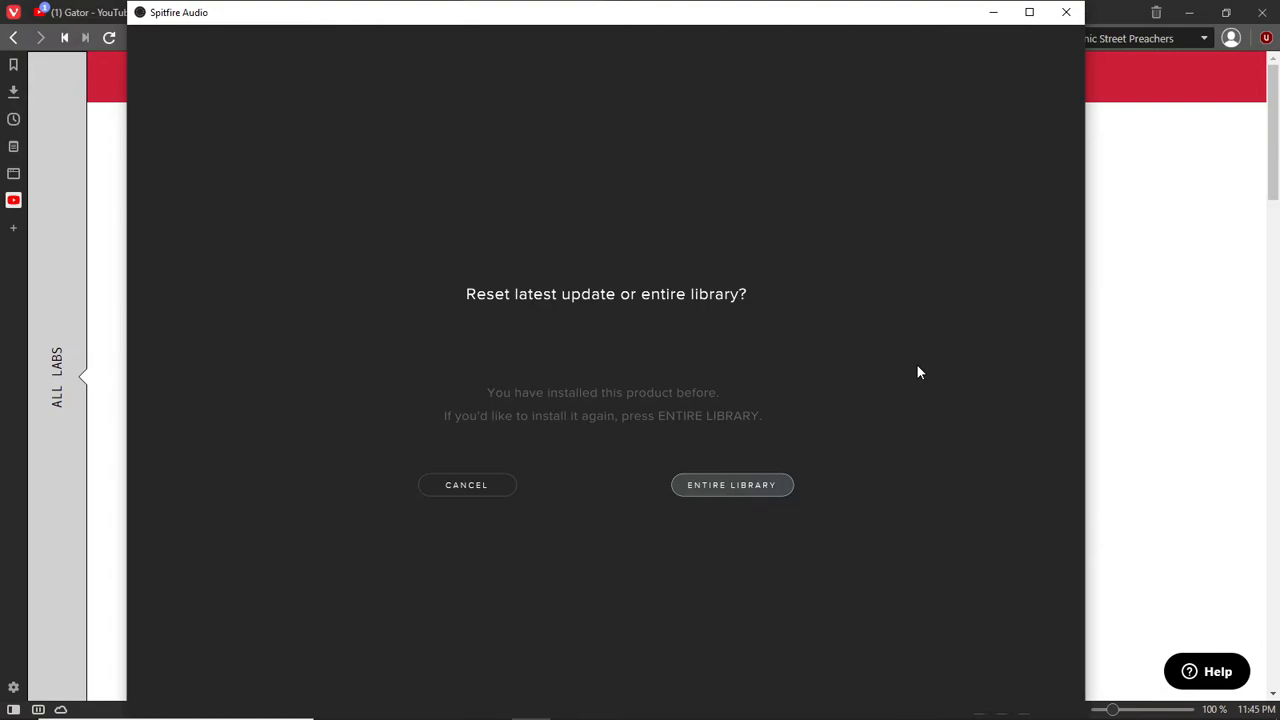
mouse_move(732, 486)
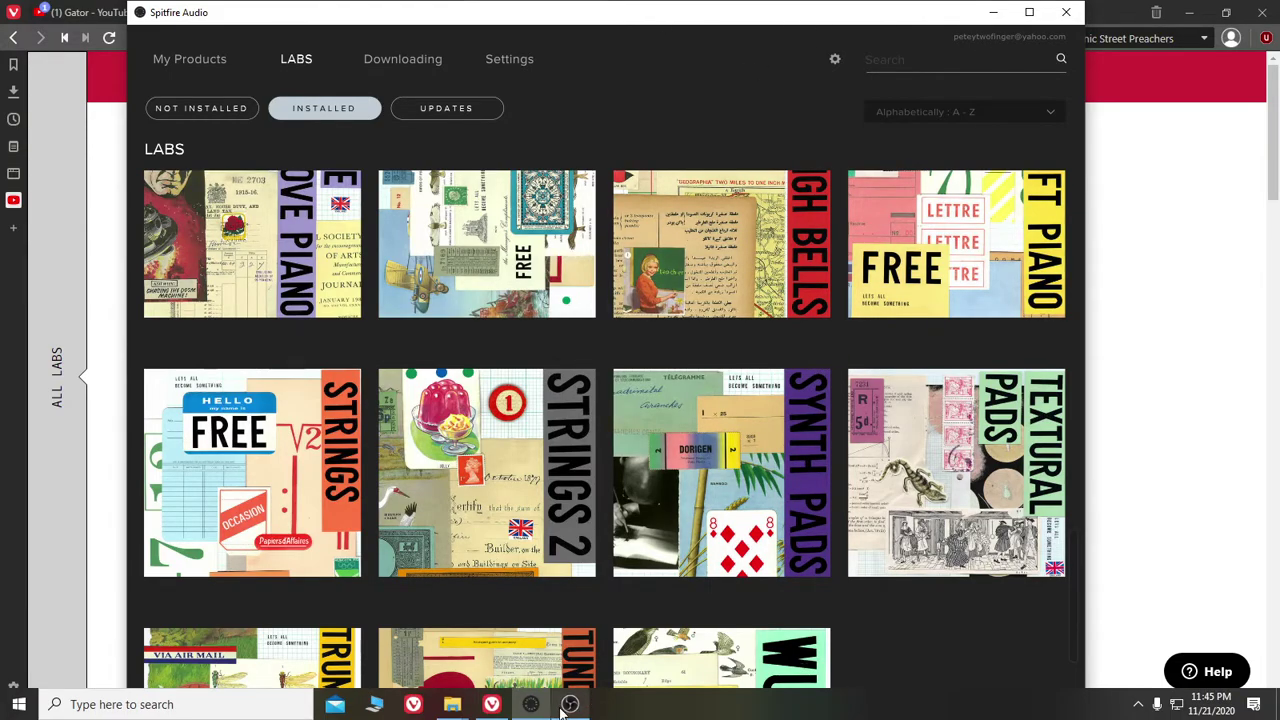
click(570, 704)
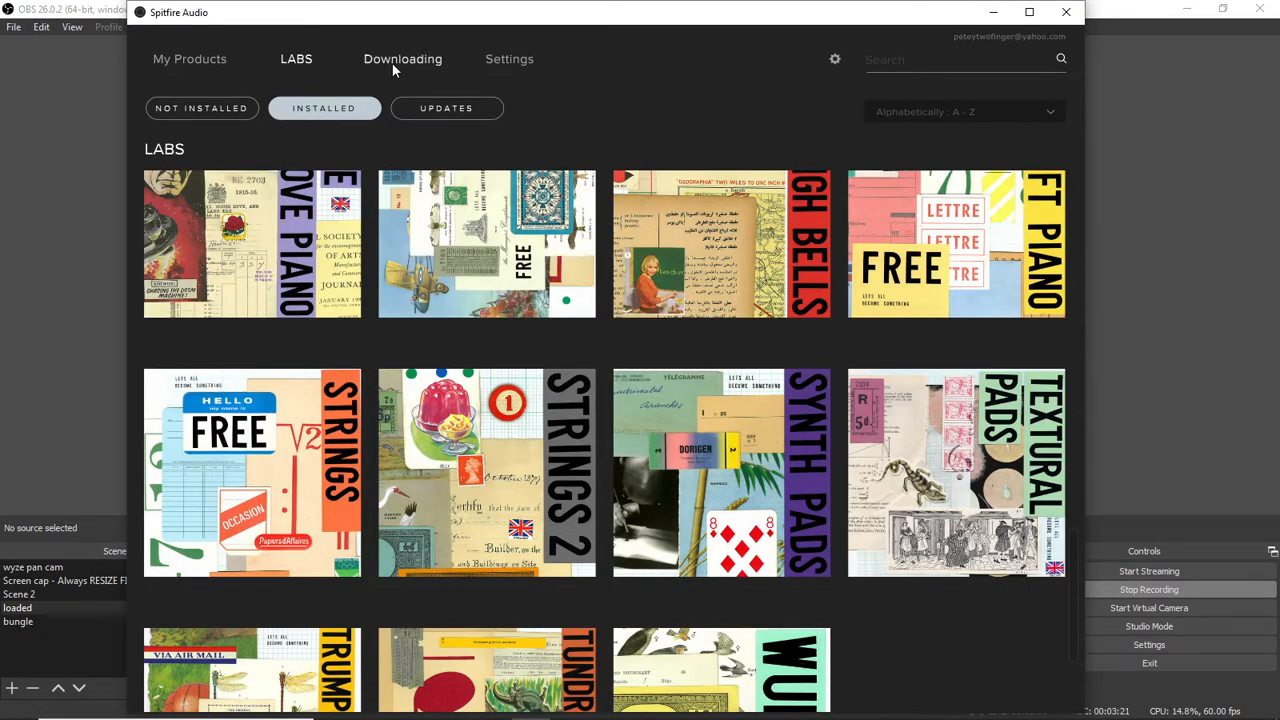
click(402, 58)
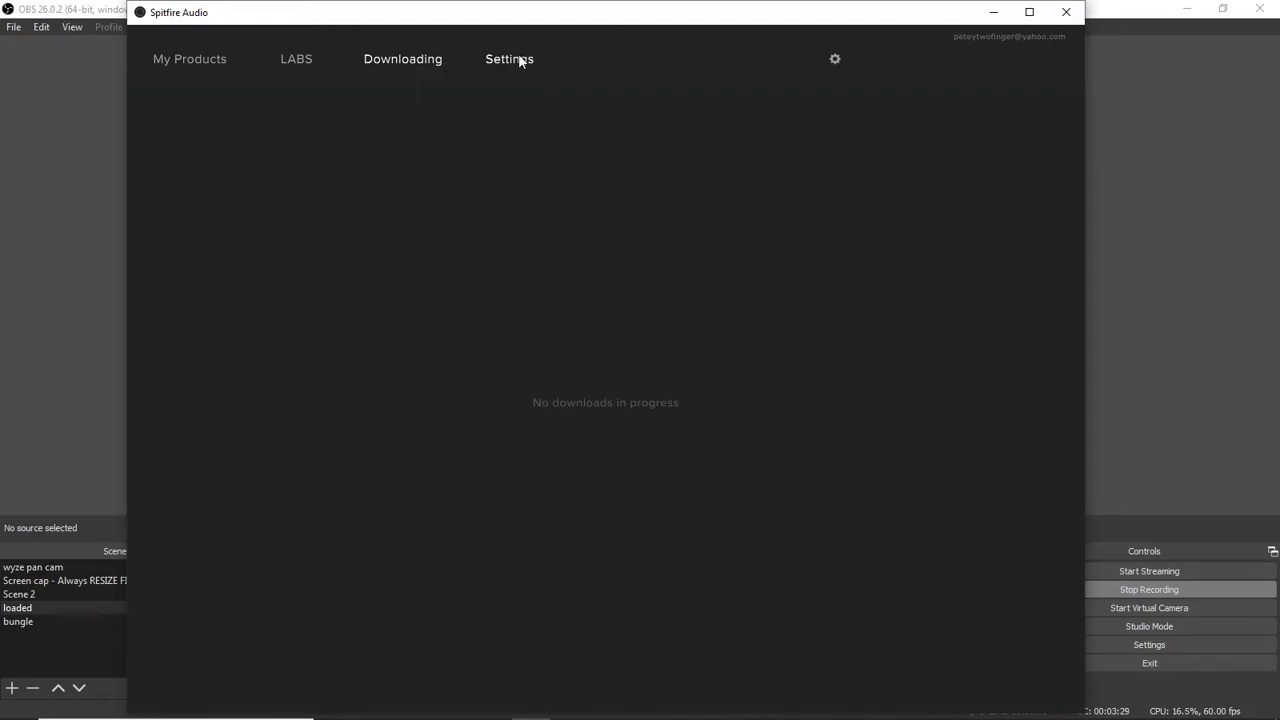
- In Settings, turn Use Cloudfront CDN on and then back off
click(508, 58)
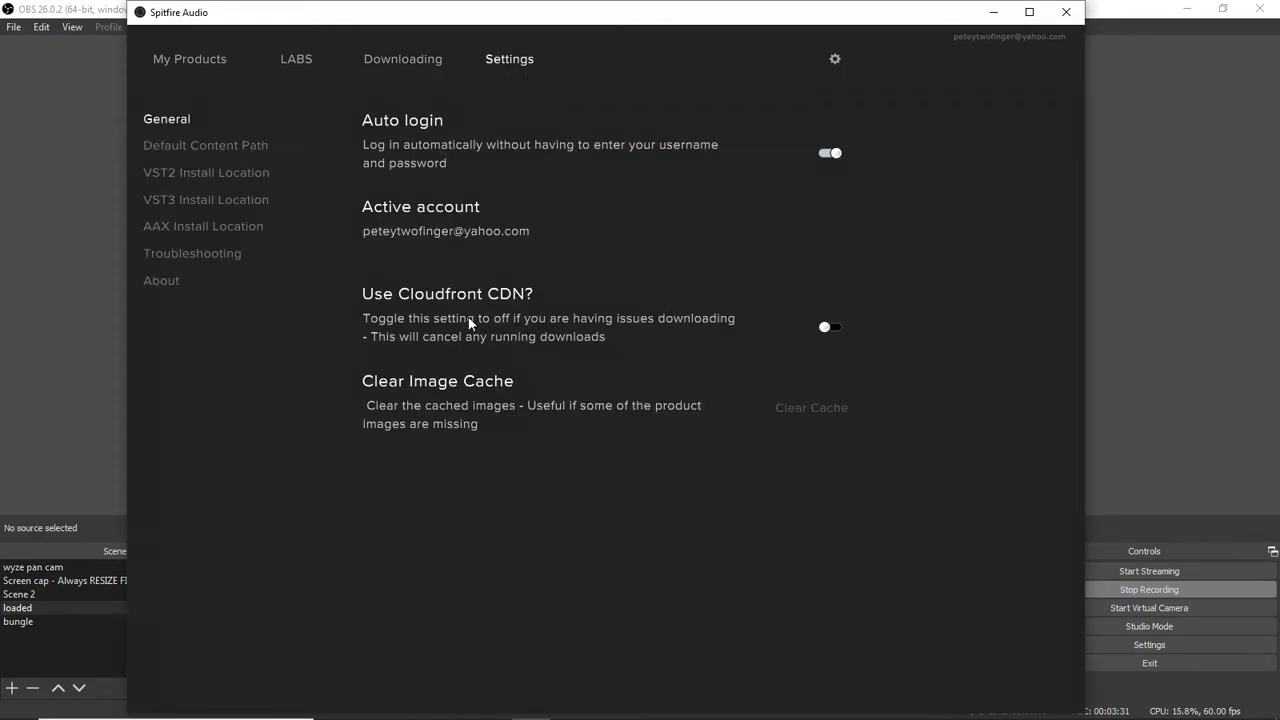
mouse_move(612, 336)
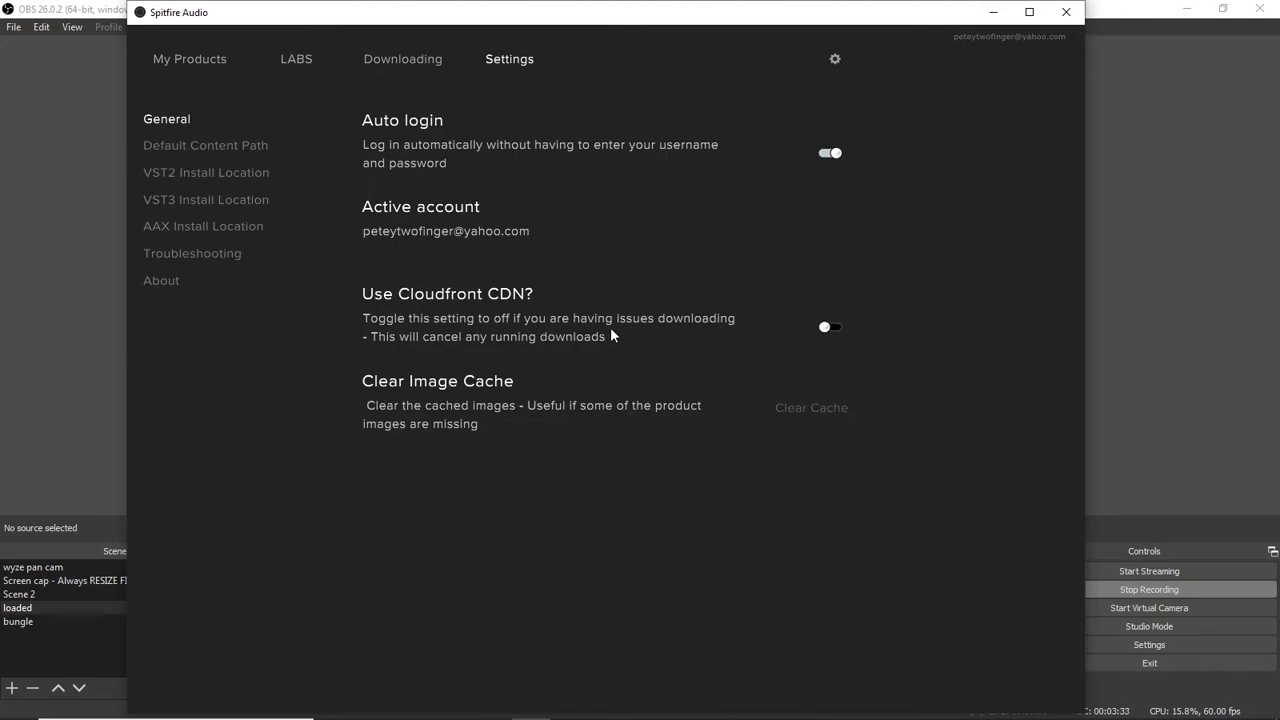
click(830, 328)
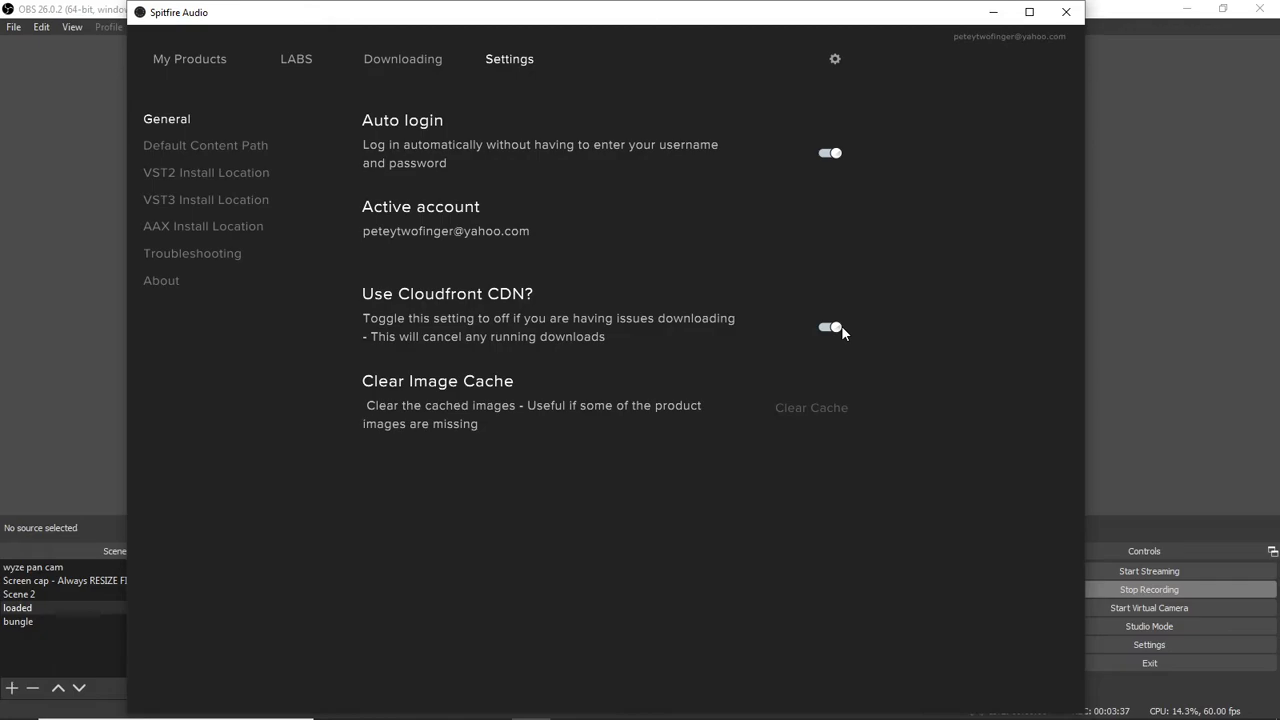
mouse_move(628, 332)
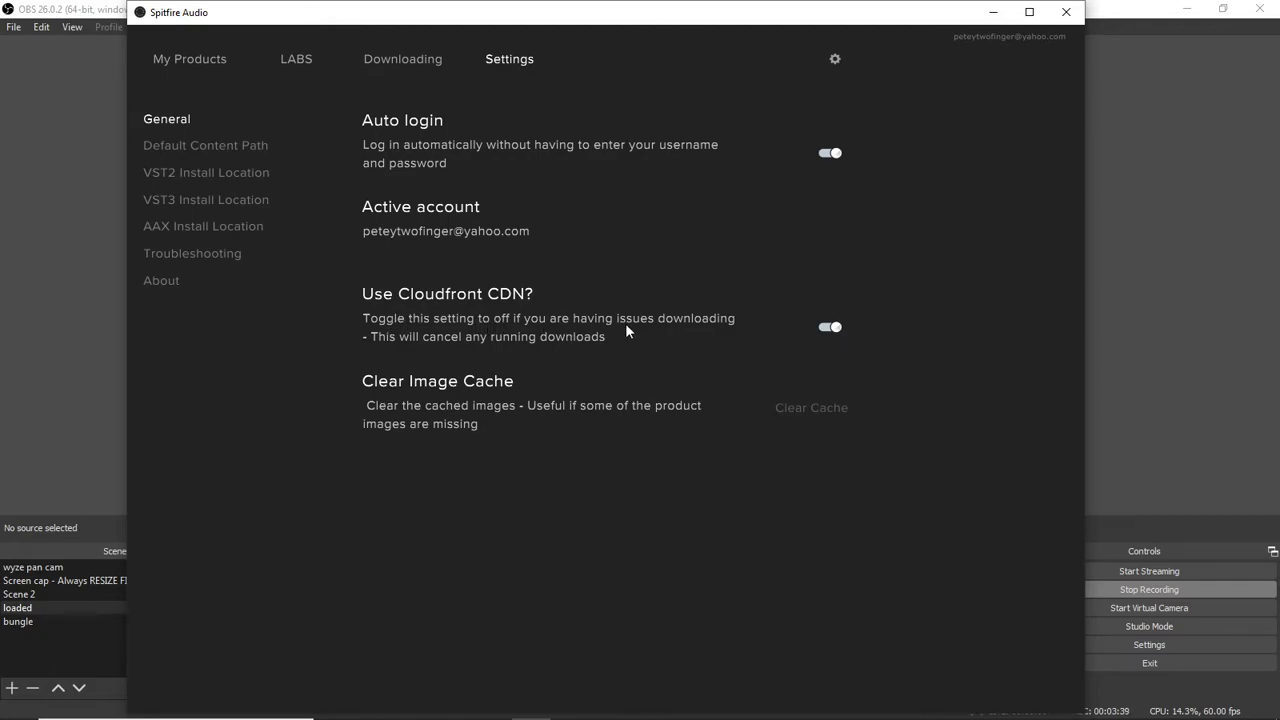
mouse_move(756, 332)
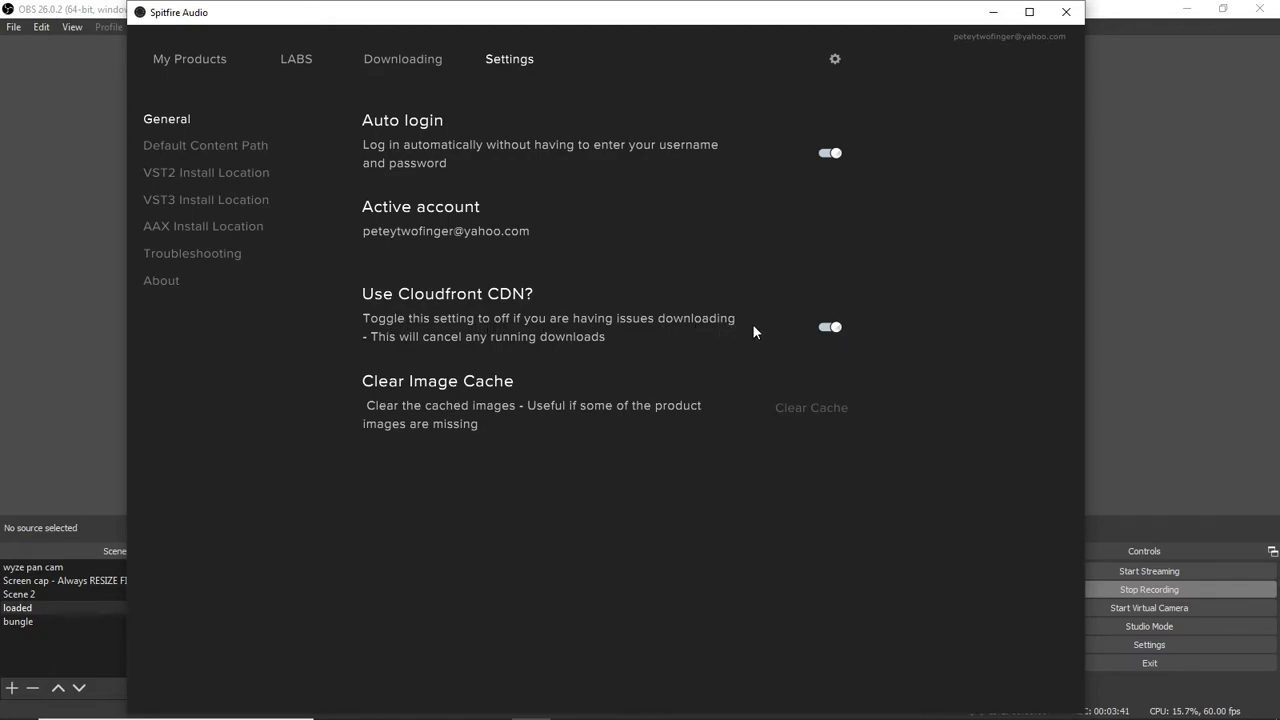
mouse_move(752, 350)
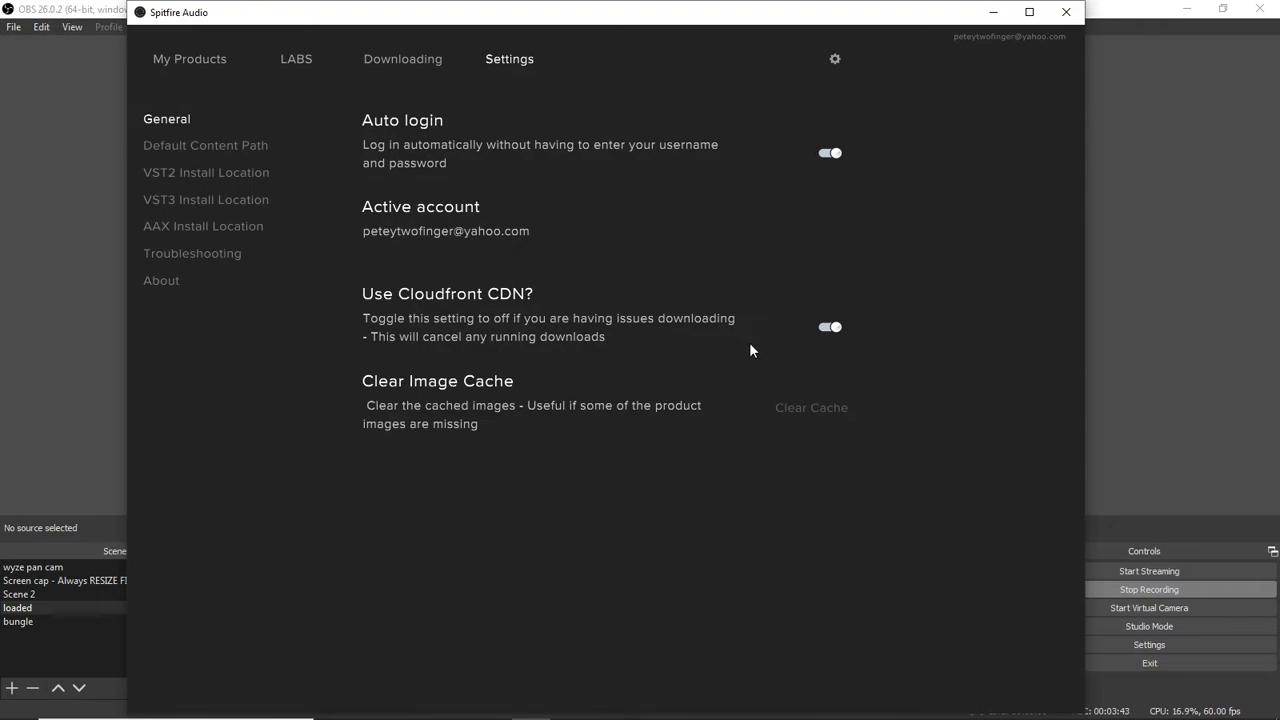
click(830, 328)
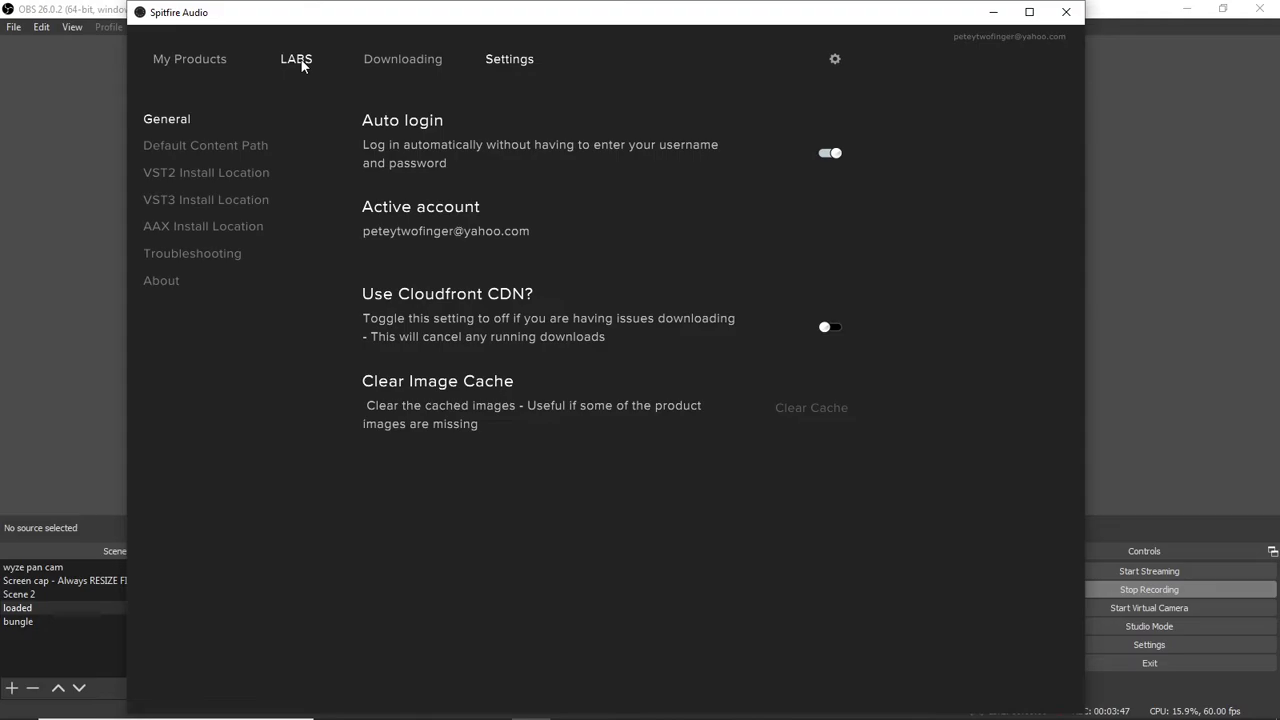
- Check the installed LABS instruments and empty downloads list, then minimize the app
click(296, 58)
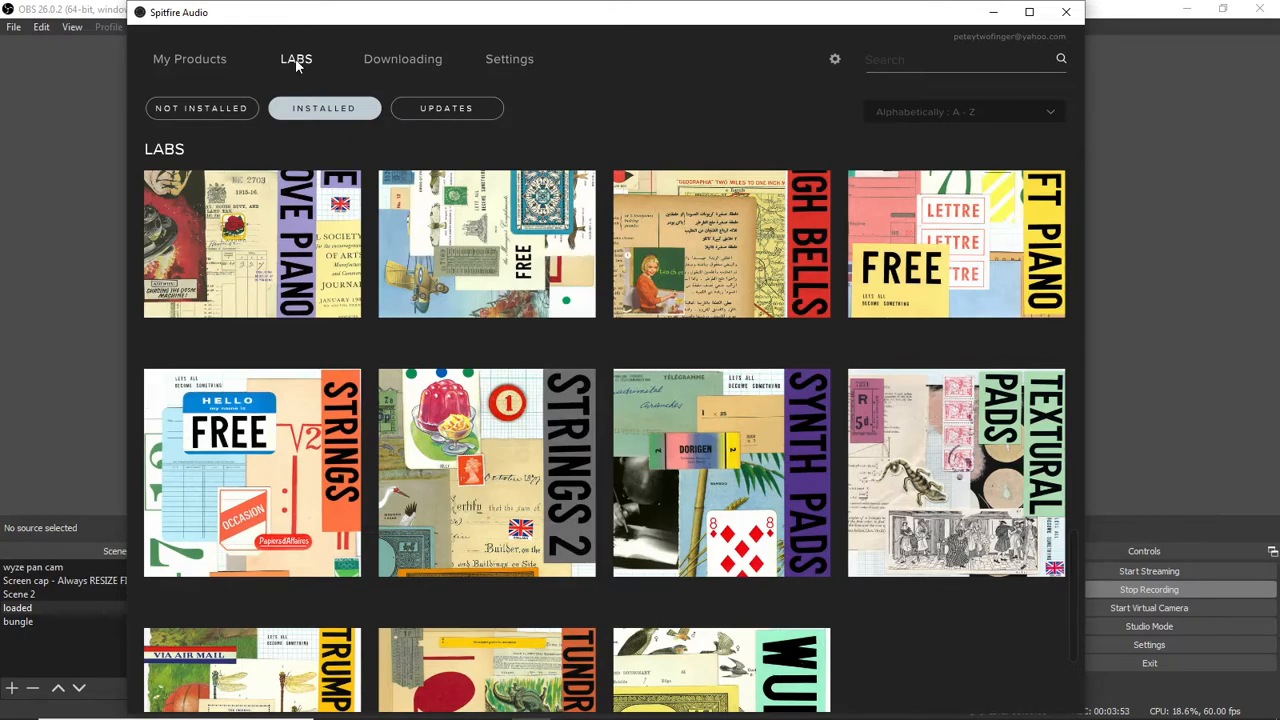
click(402, 60)
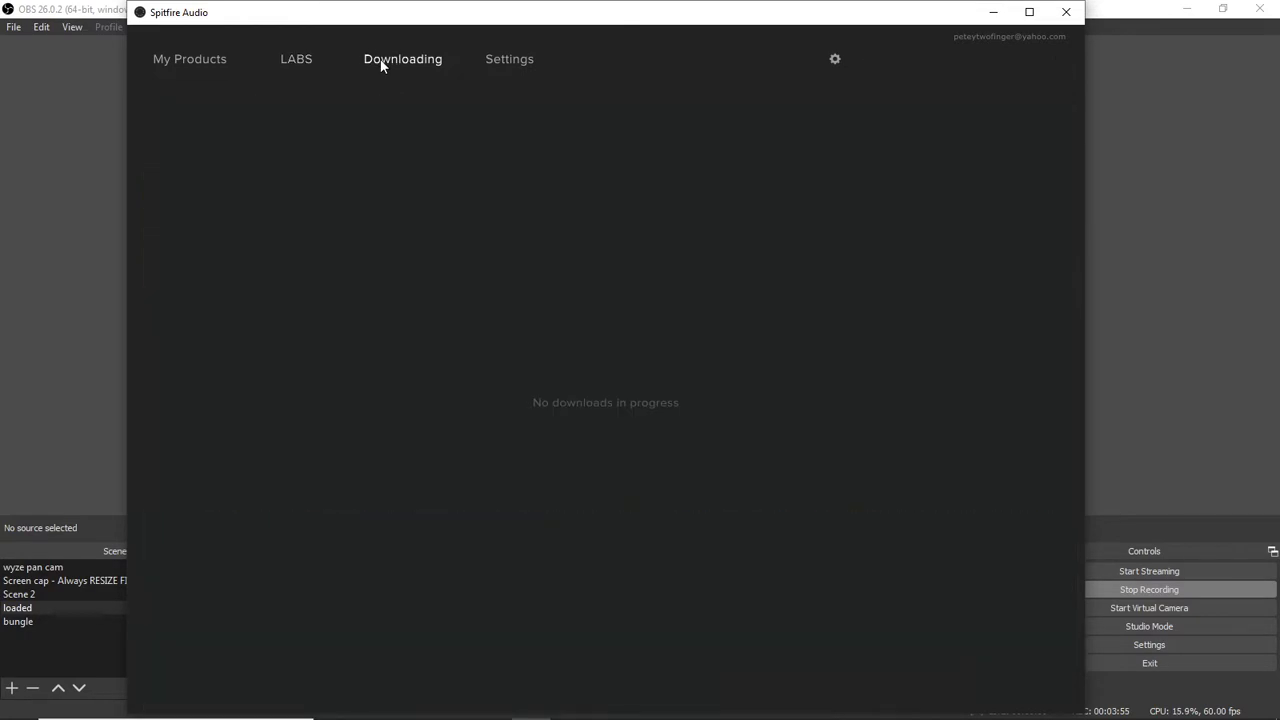
click(296, 58)
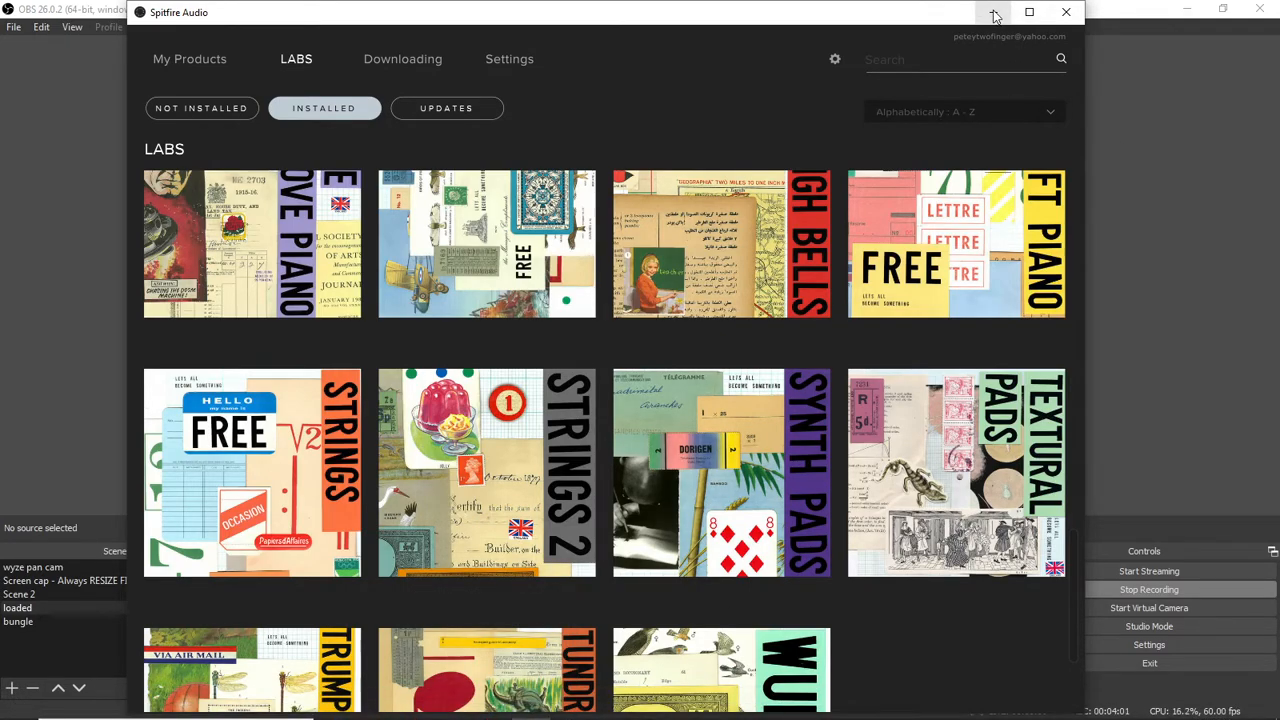
click(996, 12)
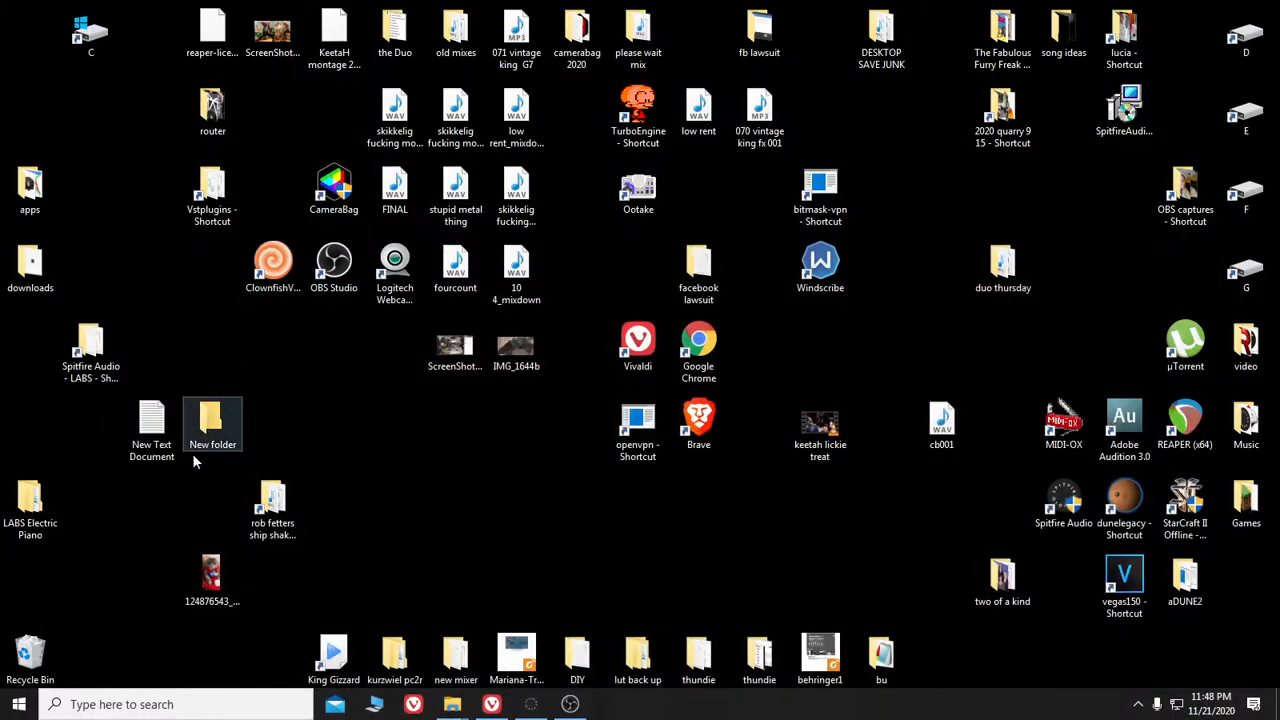
- Browse Users > user folder > Spitfire > Spitfire Audio - LABS in File Explorer
double_click(90, 344)
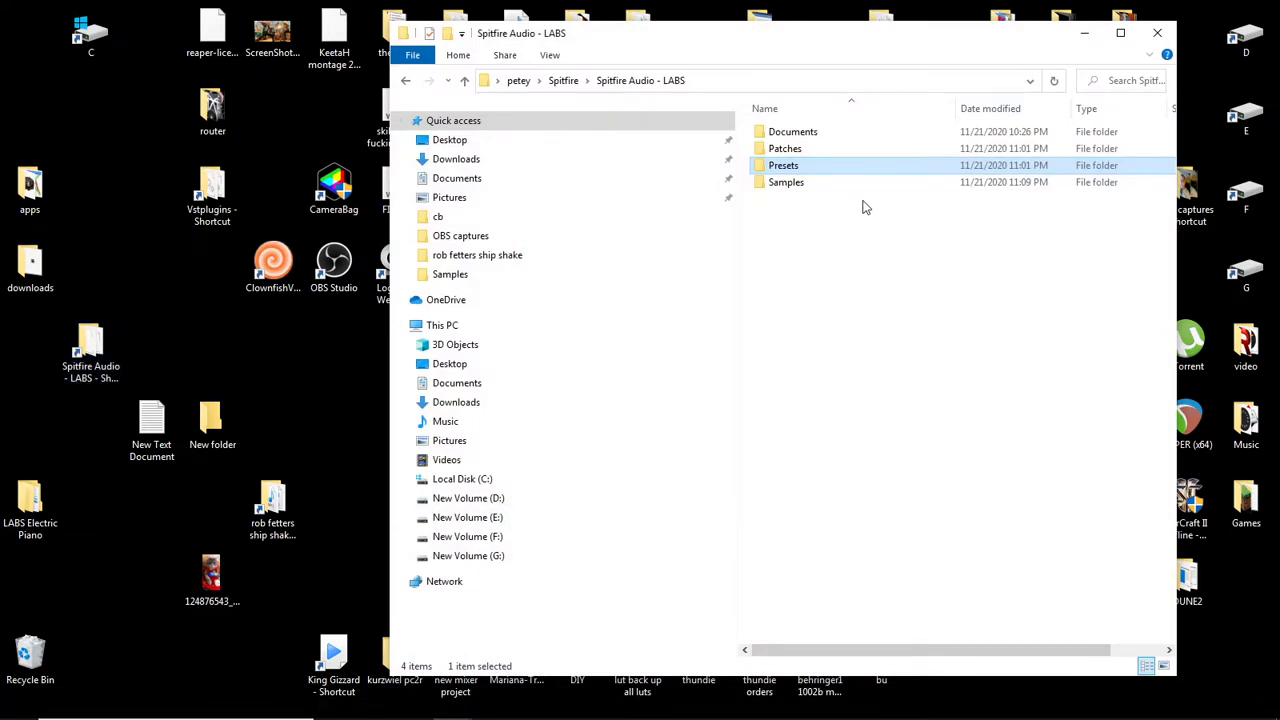
mouse_move(794, 180)
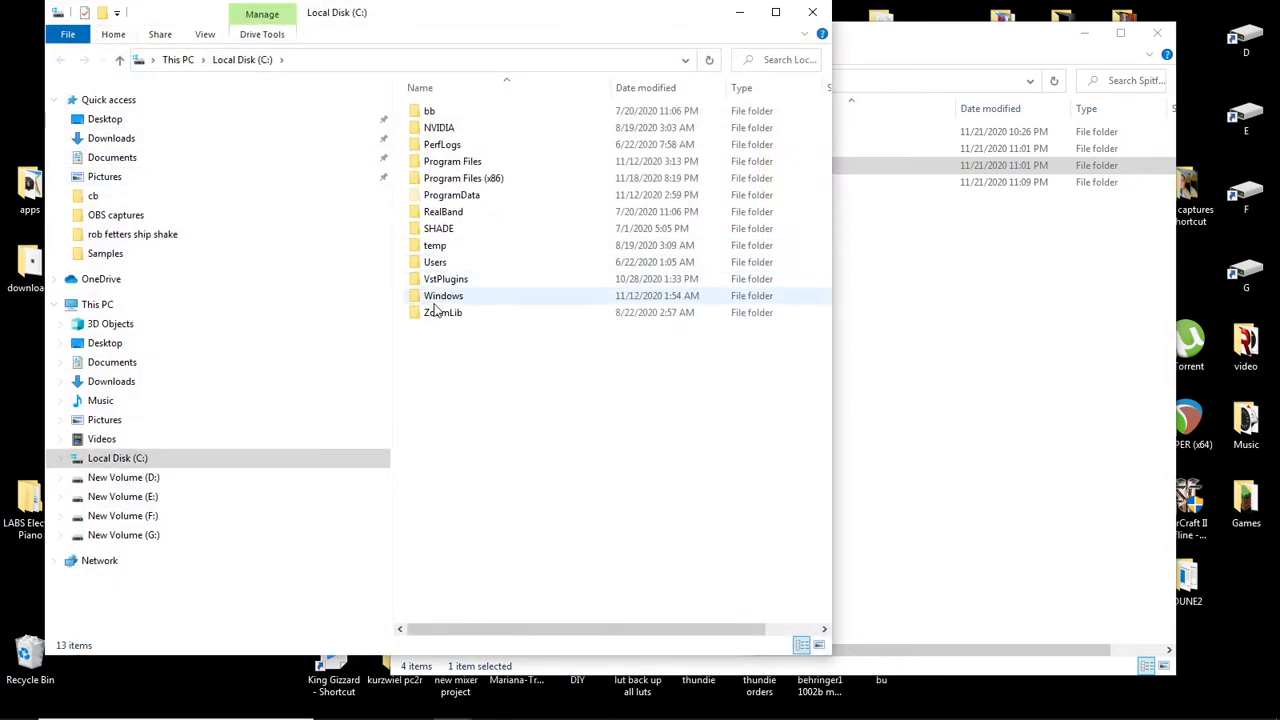
double_click(436, 262)
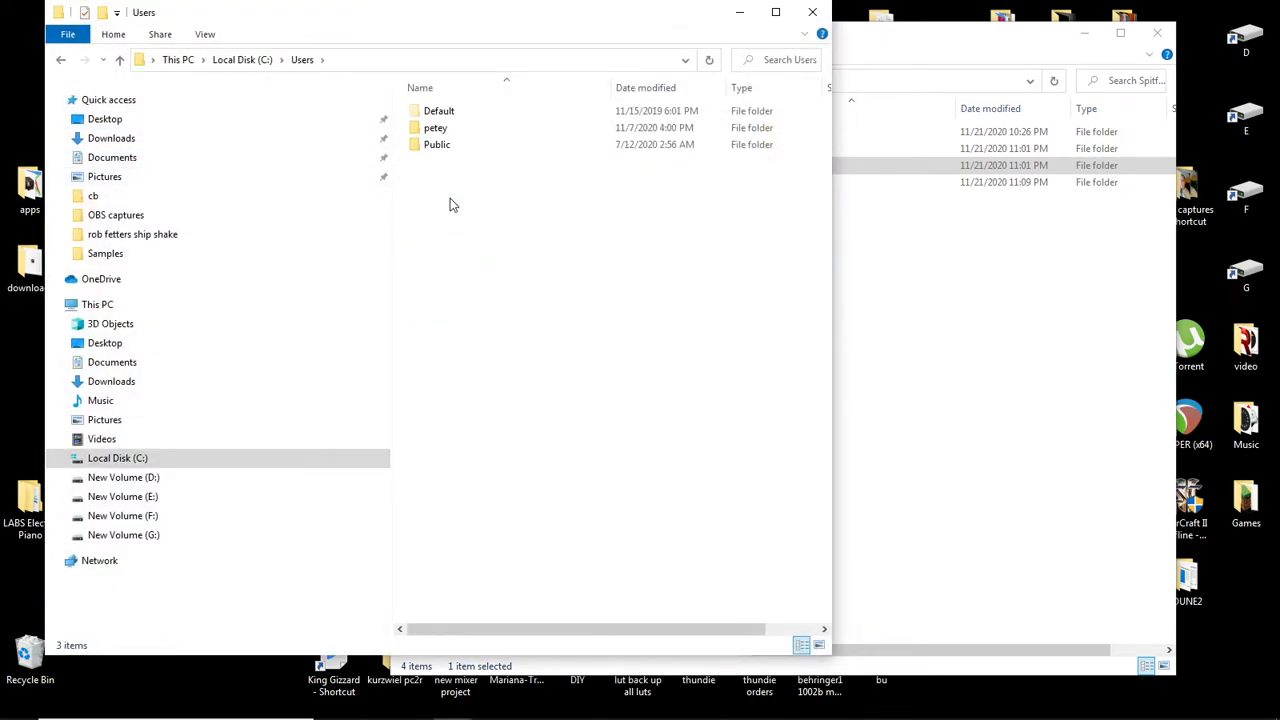
double_click(436, 128)
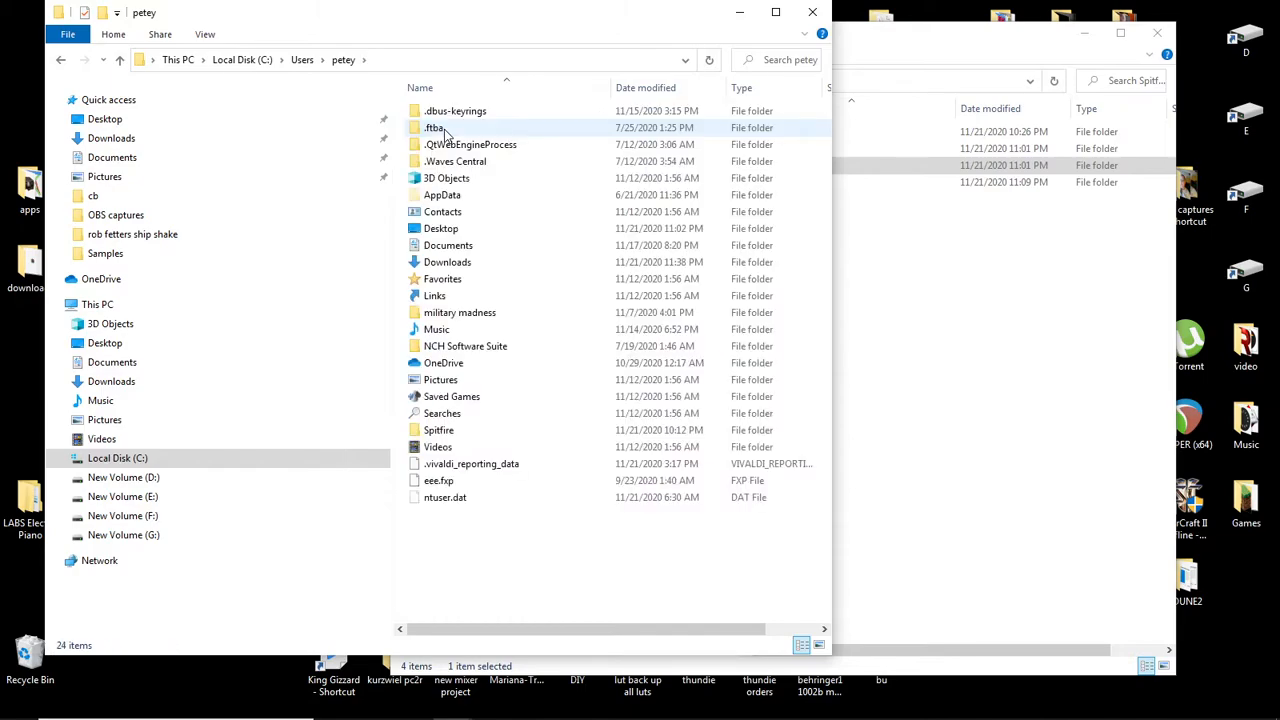
double_click(438, 430)
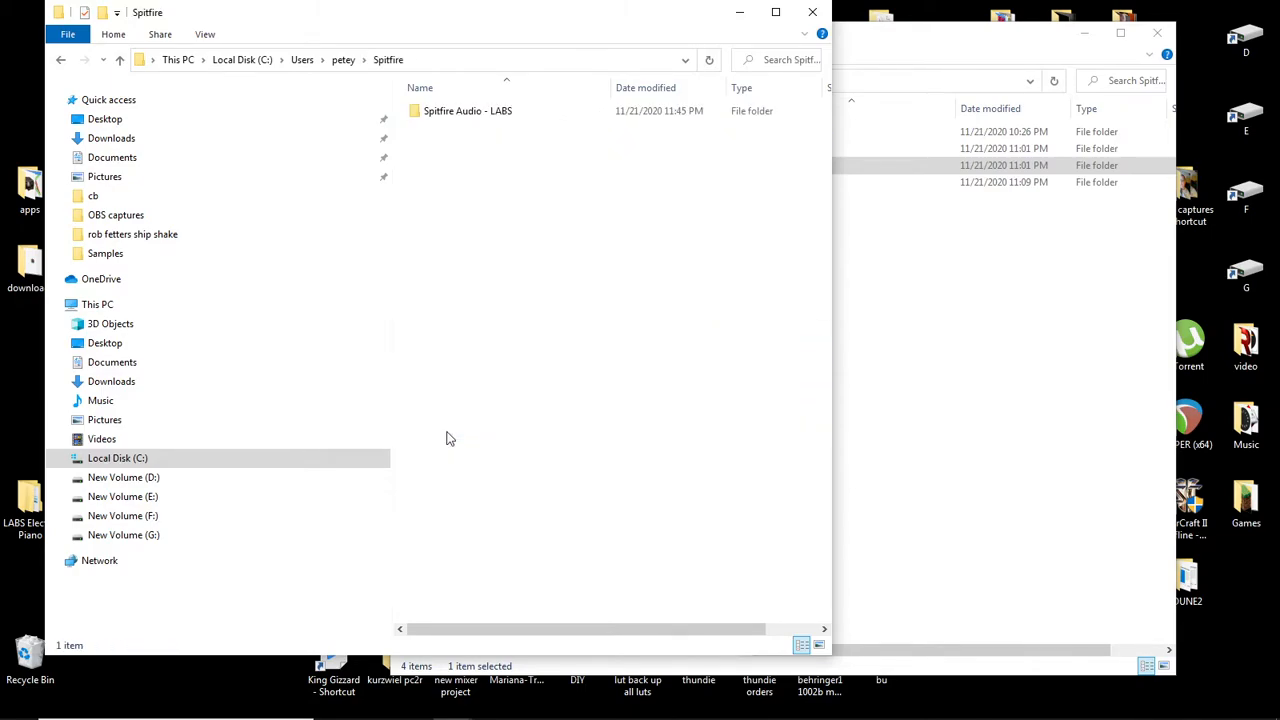
double_click(468, 110)
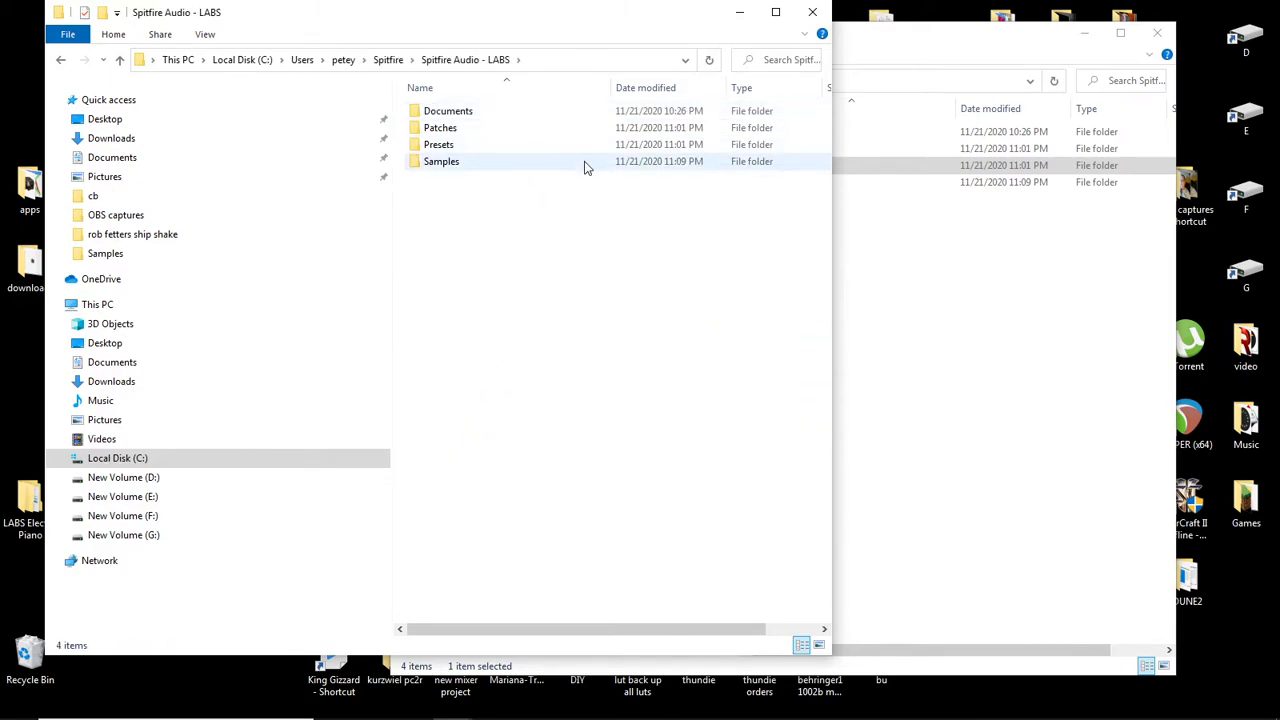
mouse_move(440, 160)
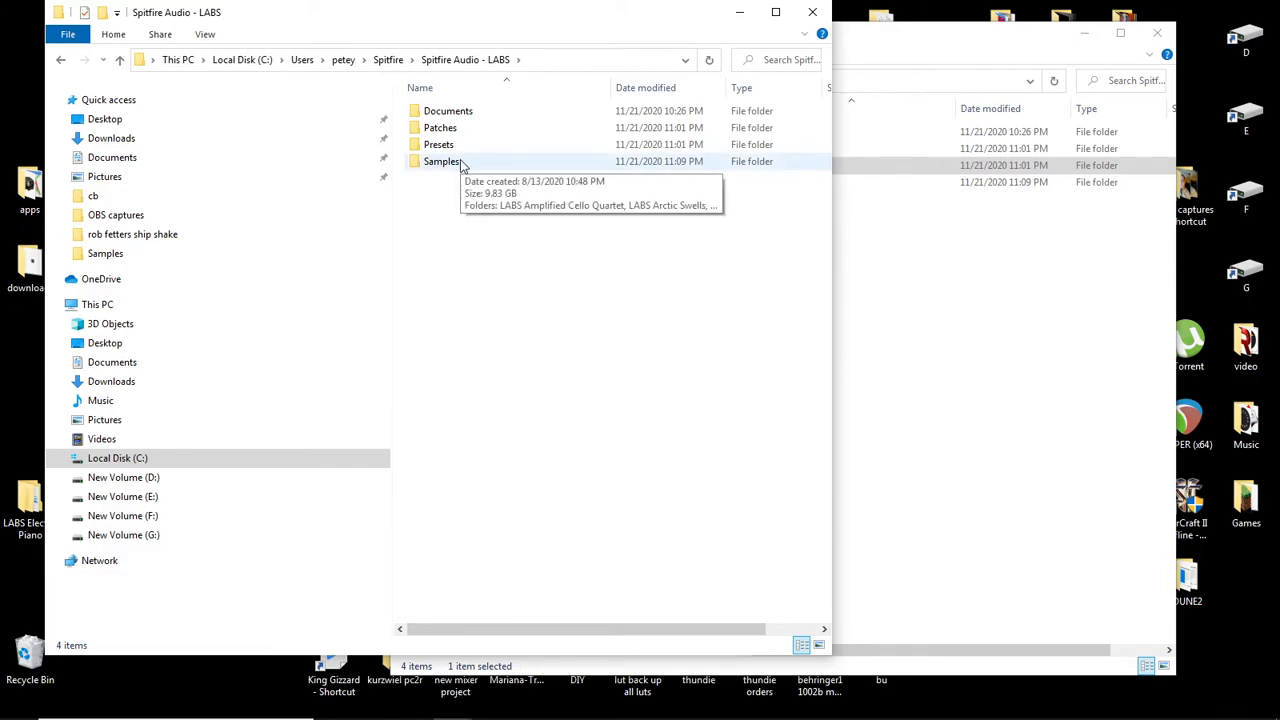
mouse_move(452, 168)
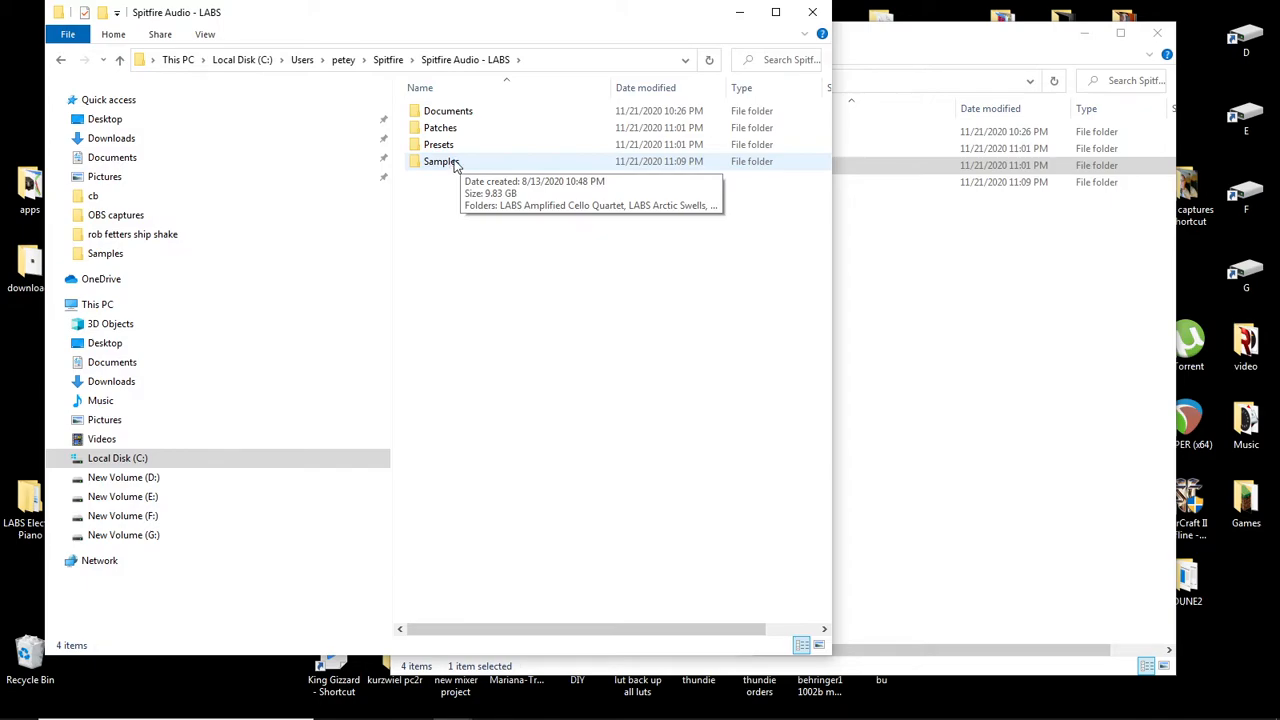
mouse_move(464, 162)
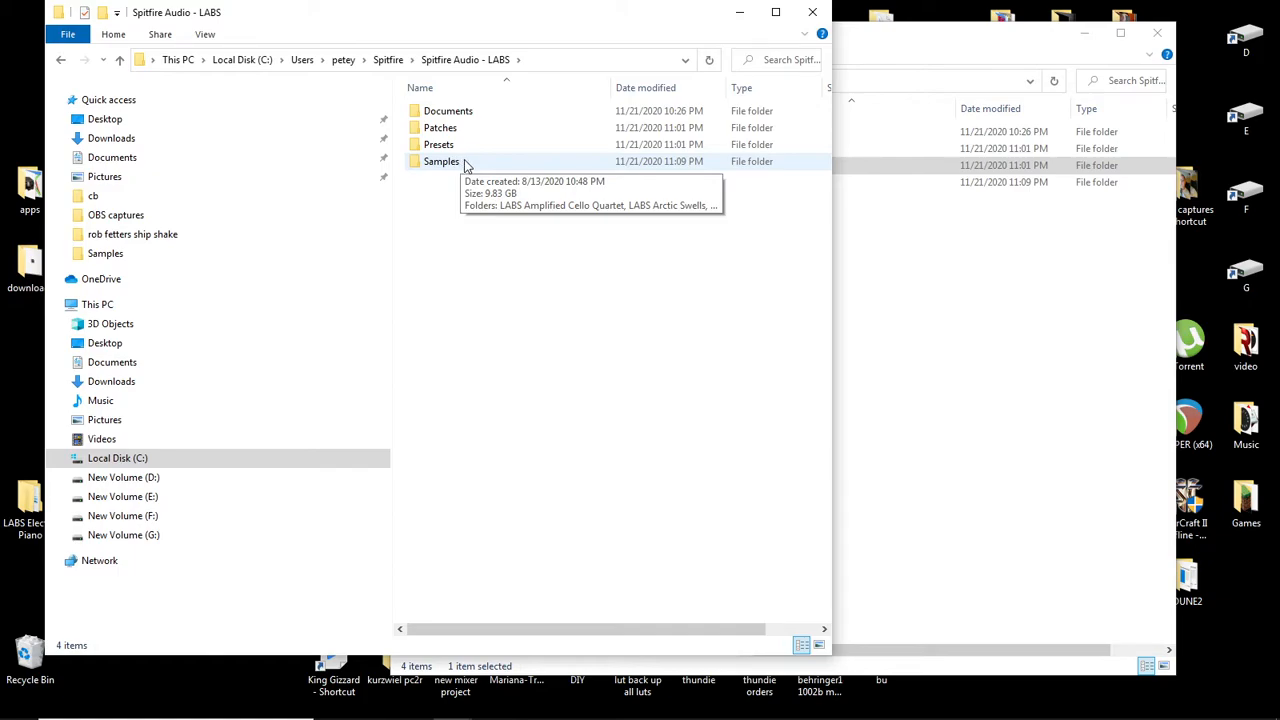
- Look inside the LABS Samples and Presets folders, then close the Explorer window
double_click(440, 160)
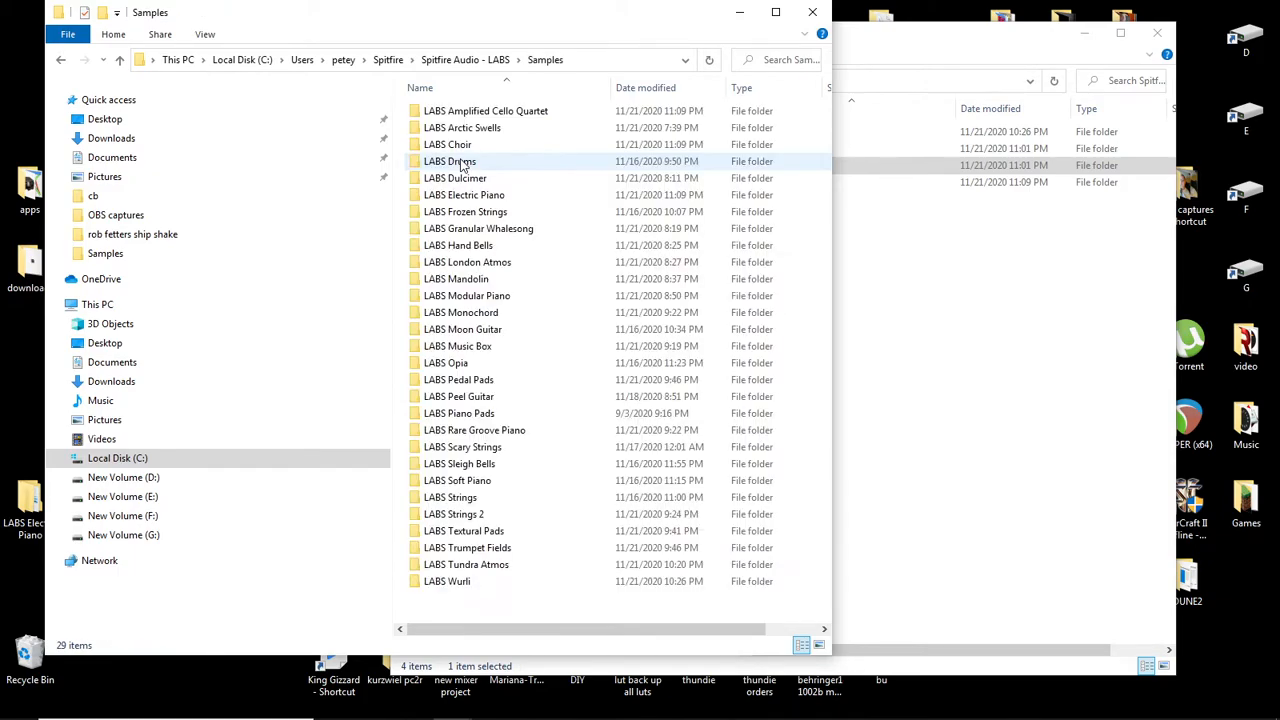
mouse_move(448, 144)
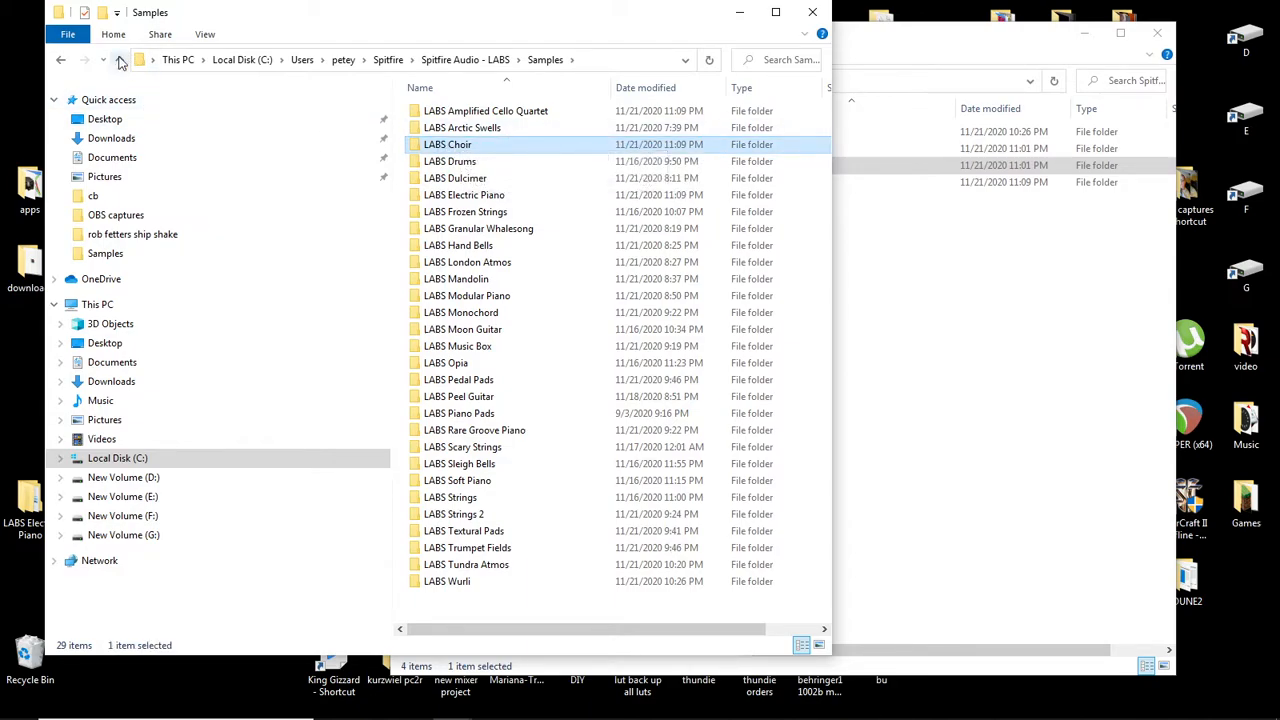
click(120, 60)
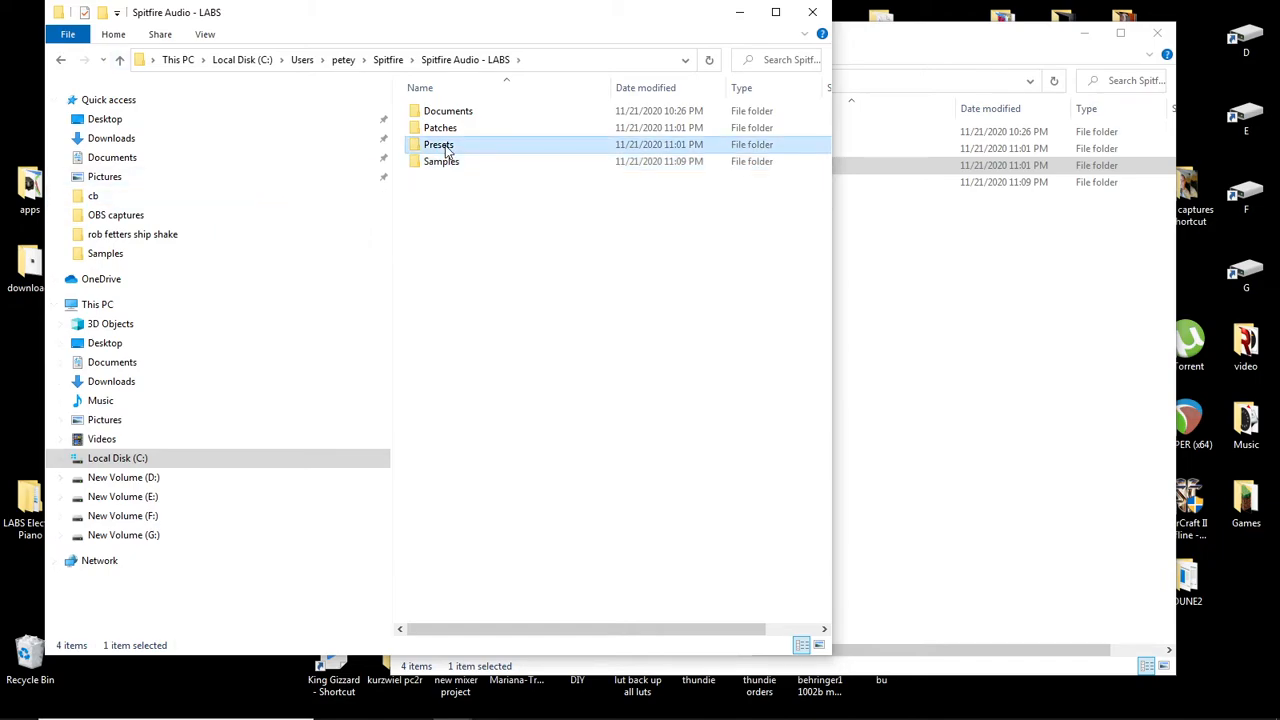
double_click(440, 144)
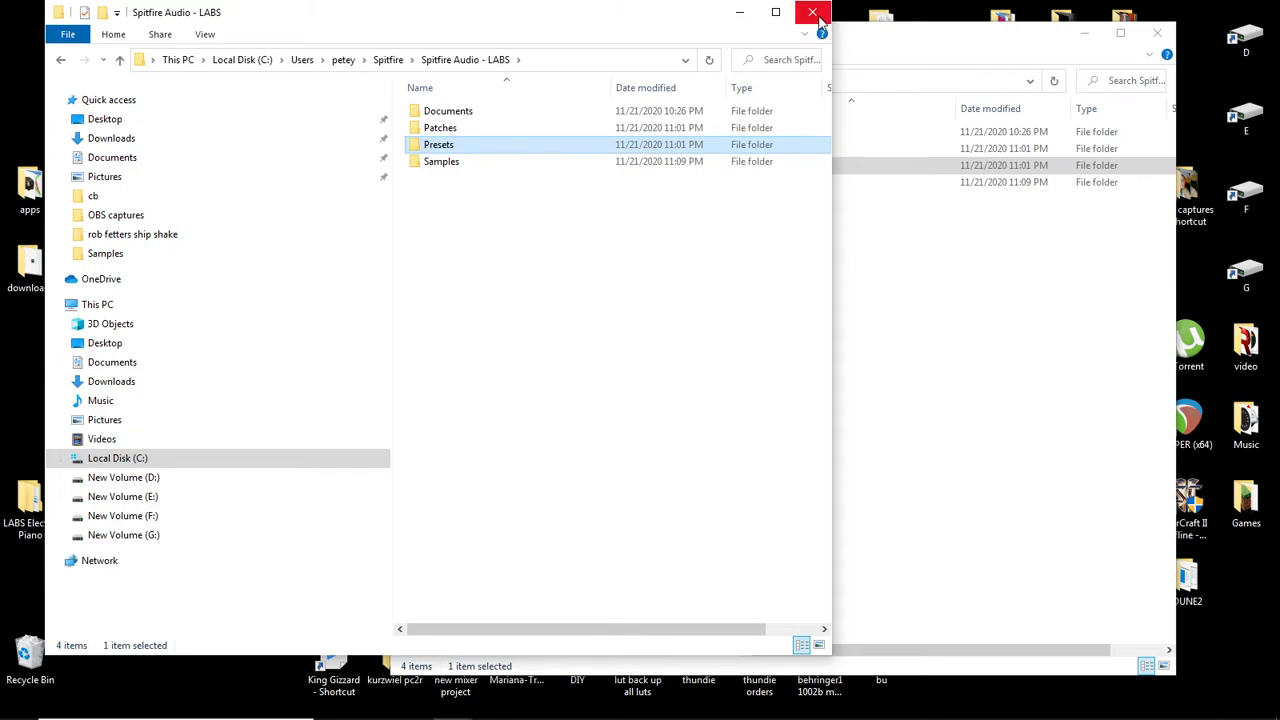
click(812, 12)
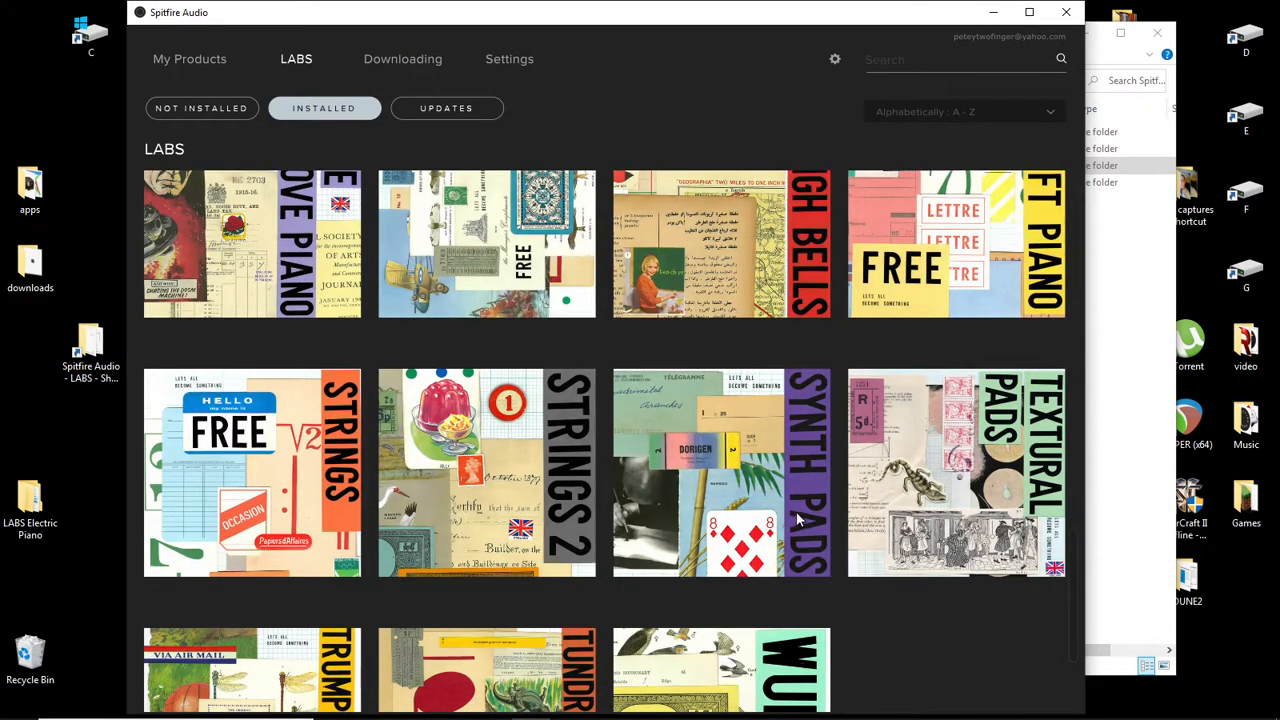
mouse_move(450, 396)
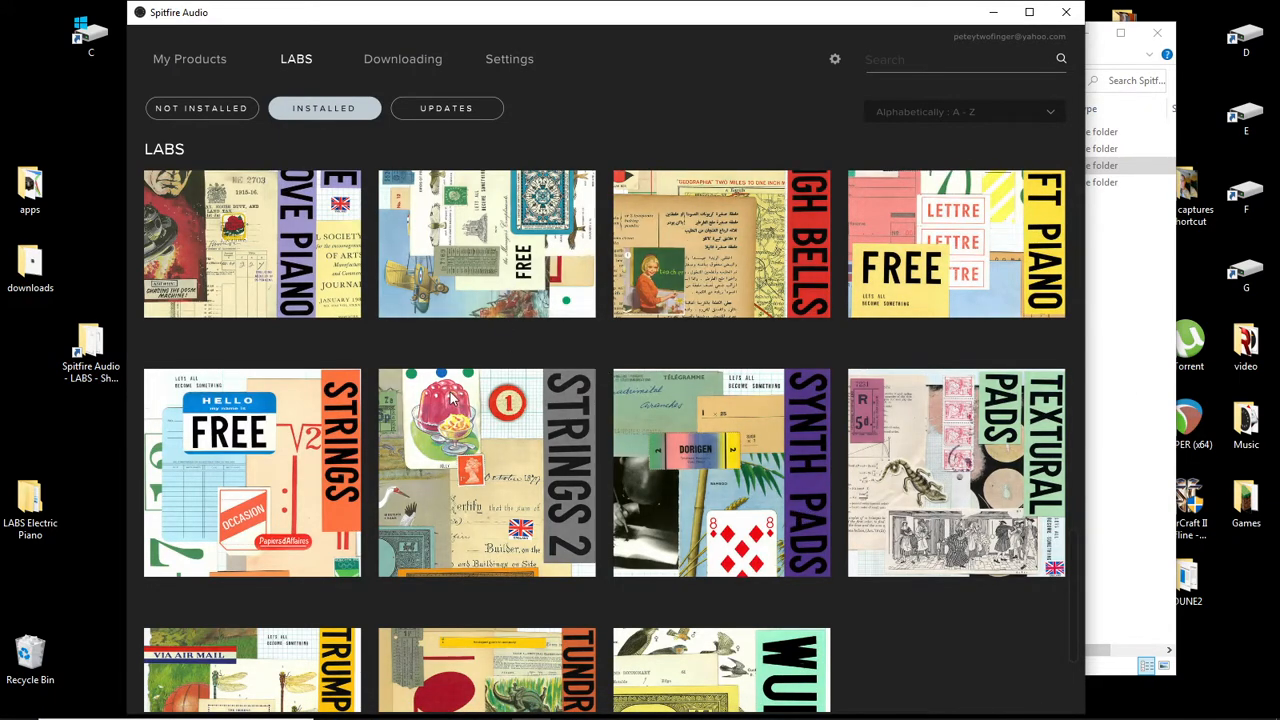
- Find Moon Guitar in the Installed LABS grid and reset it from its gear menu
scroll(down, 3)
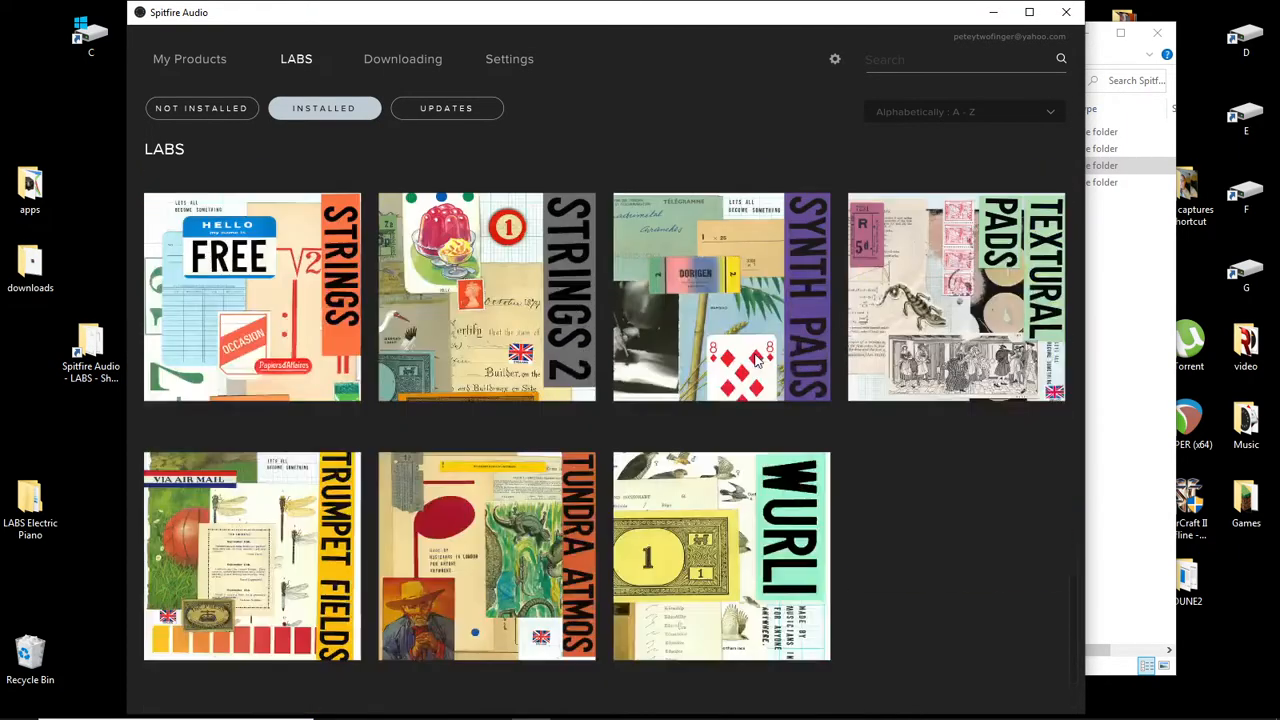
scroll(down, 3)
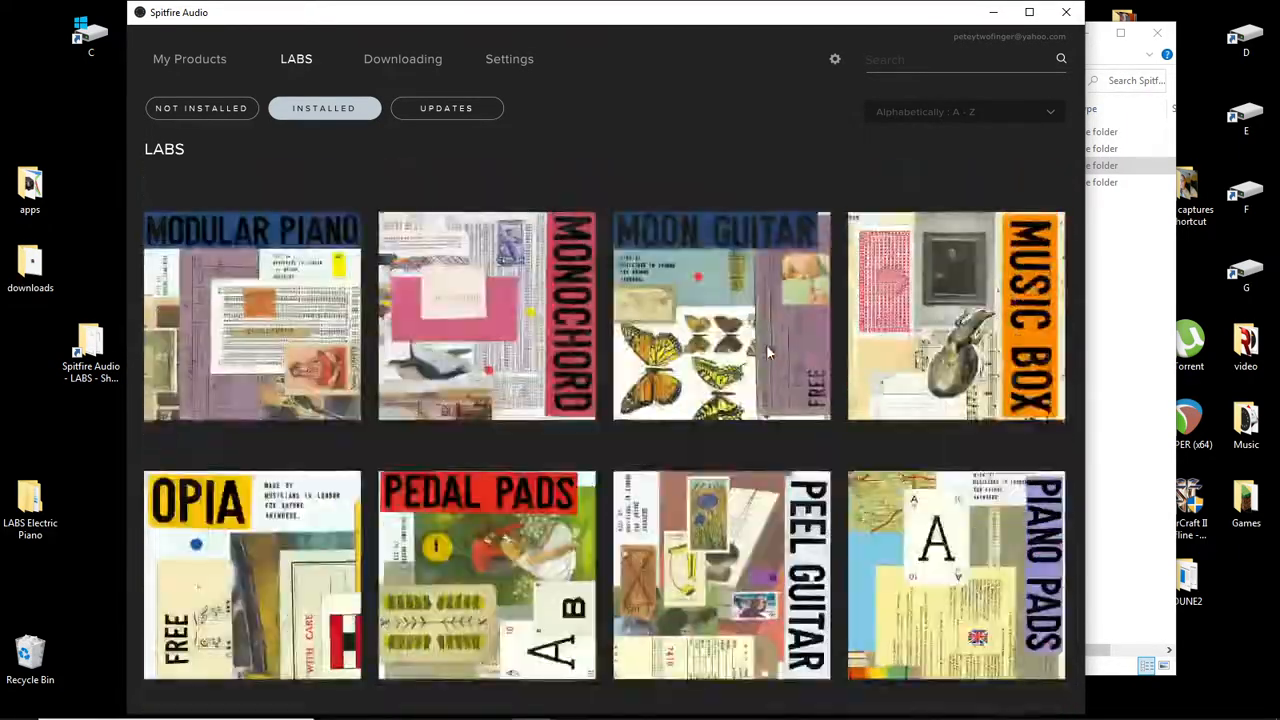
click(720, 316)
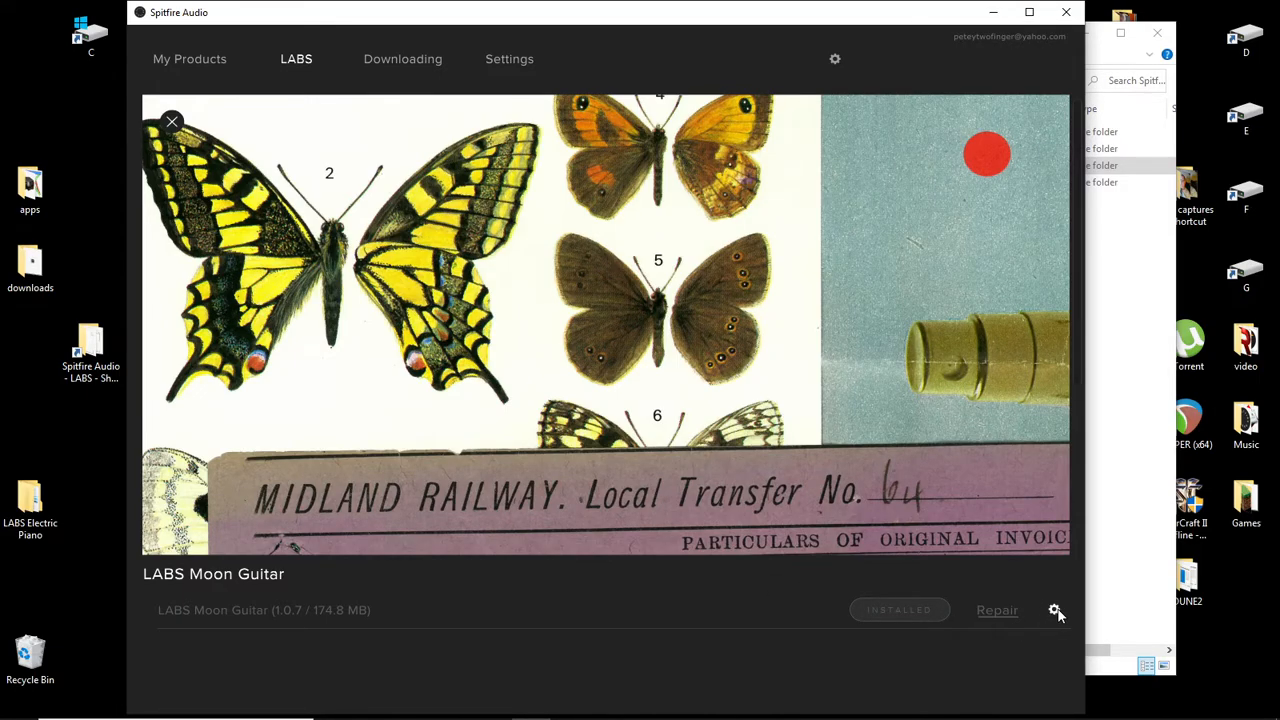
click(1056, 610)
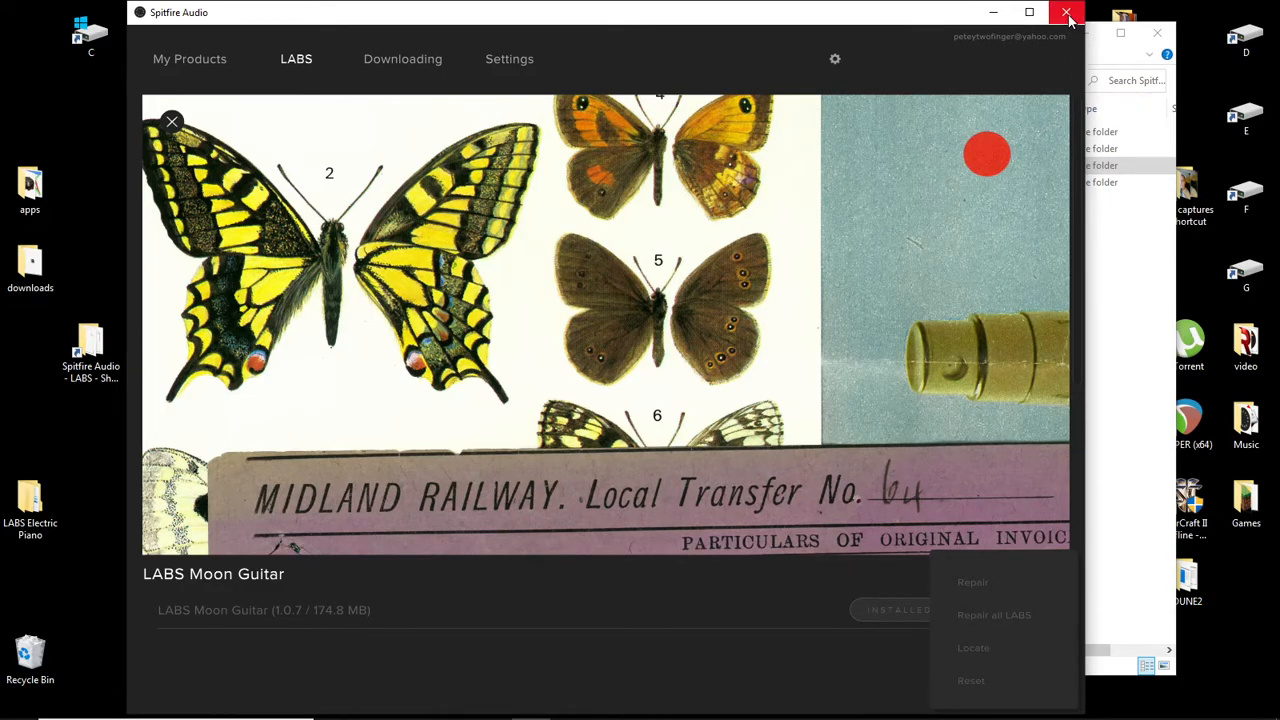
click(352, 60)
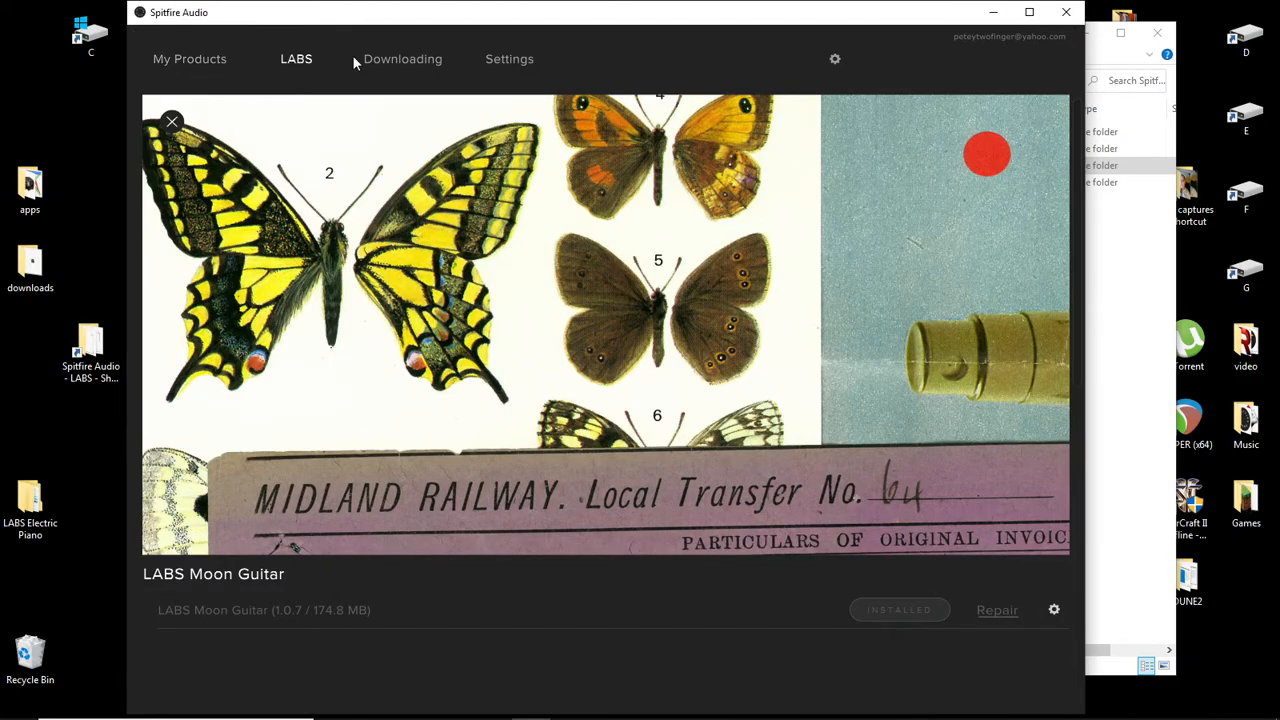
- Confirm nothing is downloading and return to the installed LABS library
click(402, 58)
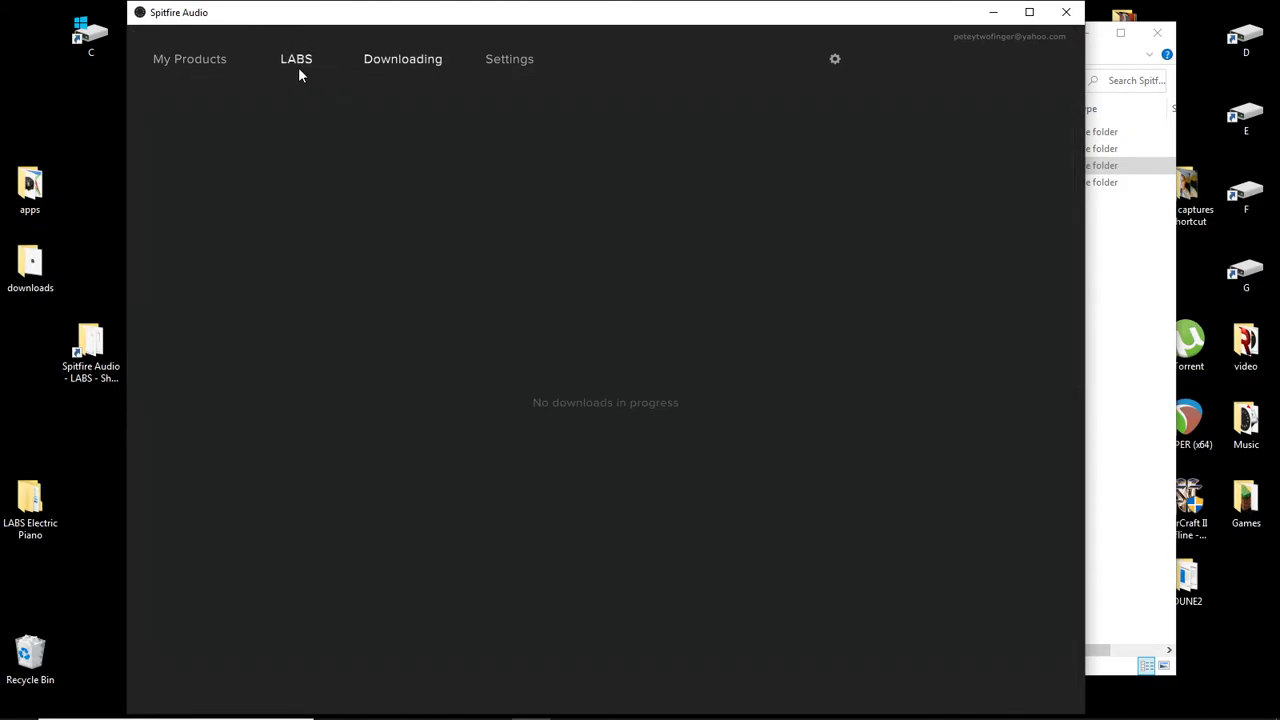
click(296, 58)
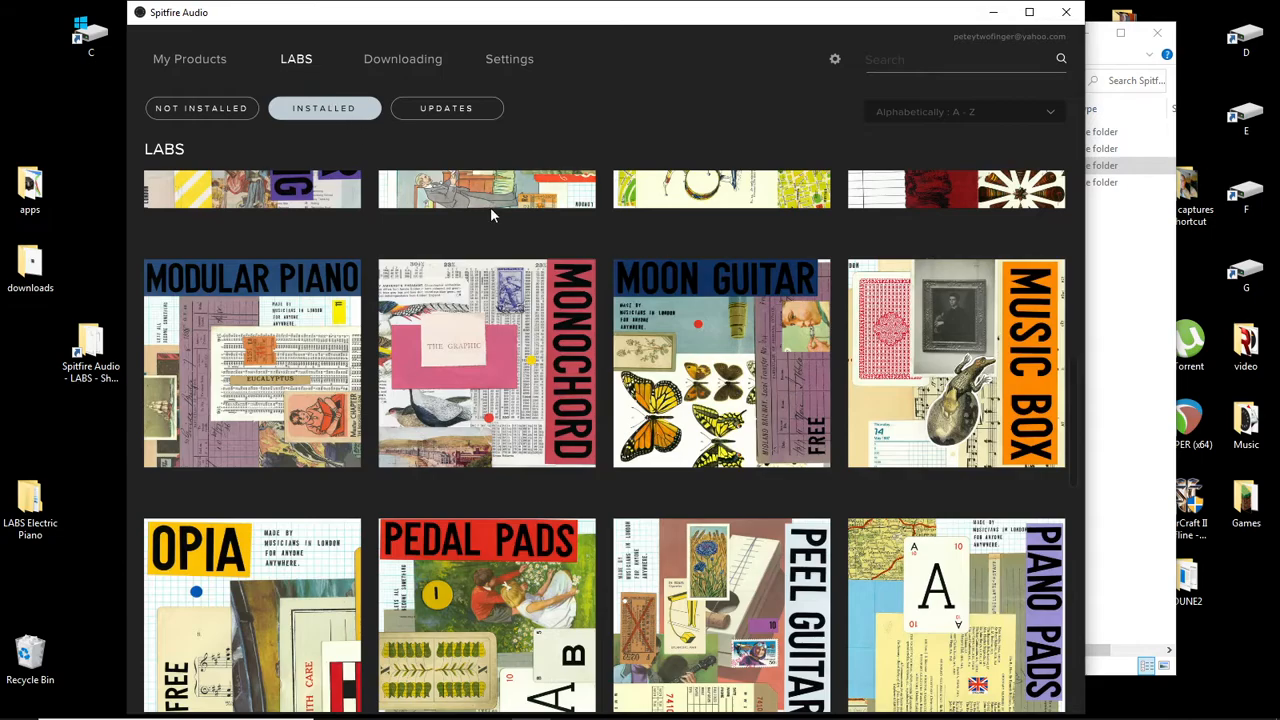
scroll(up, 3)
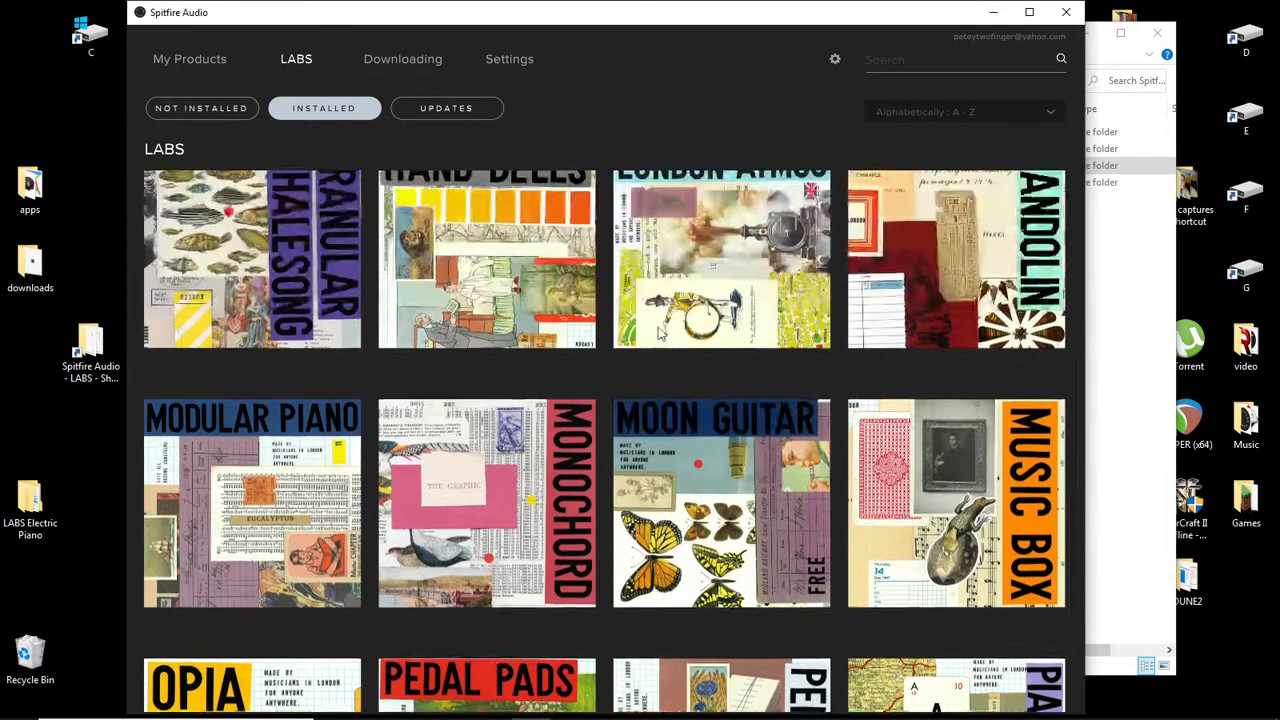
scroll(down, 3)
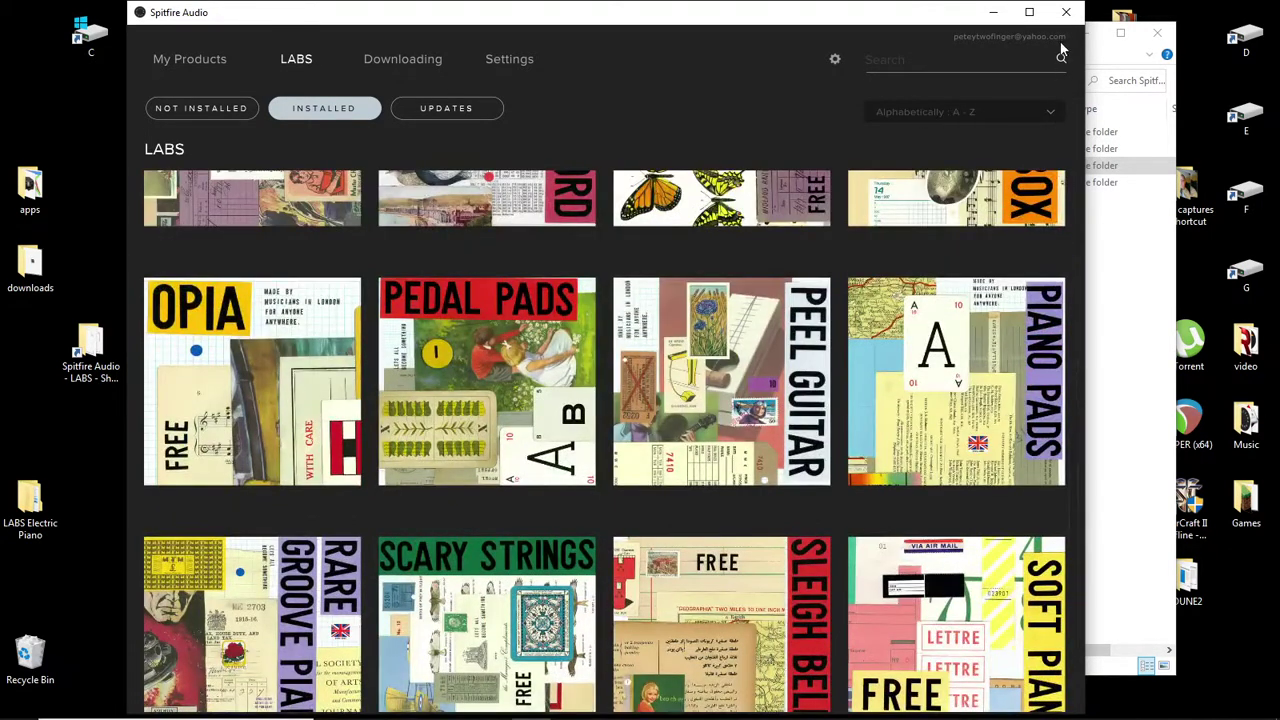